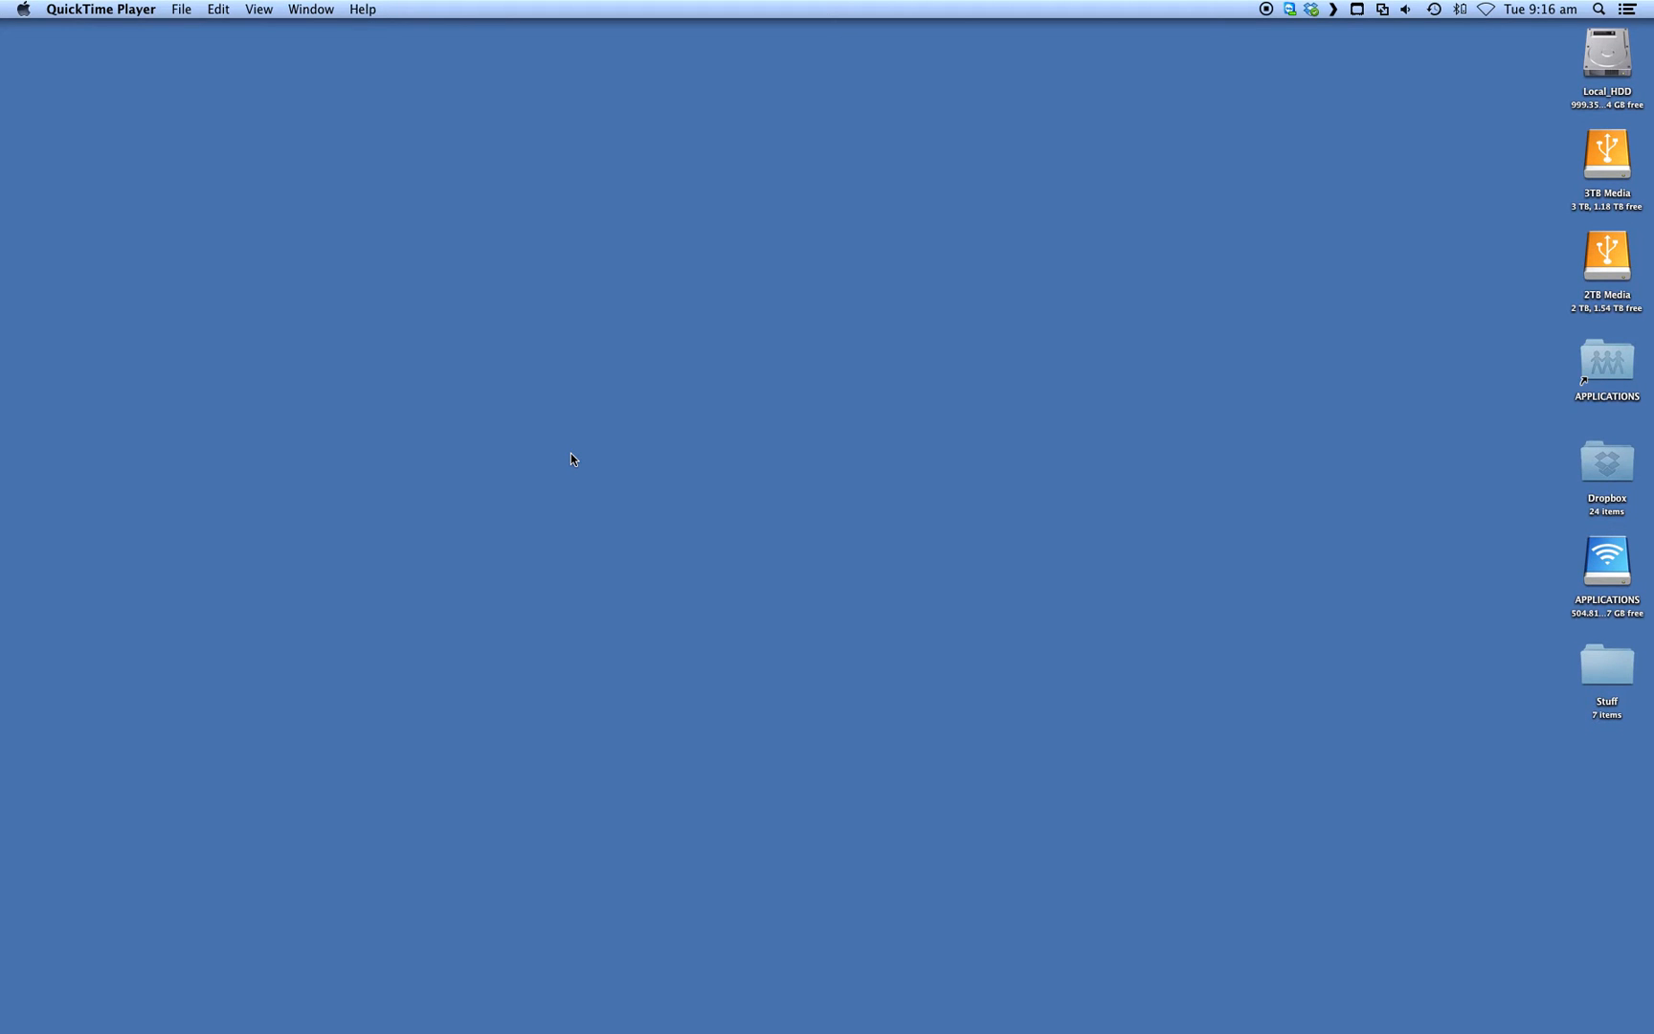
mouse_move(616, 819)
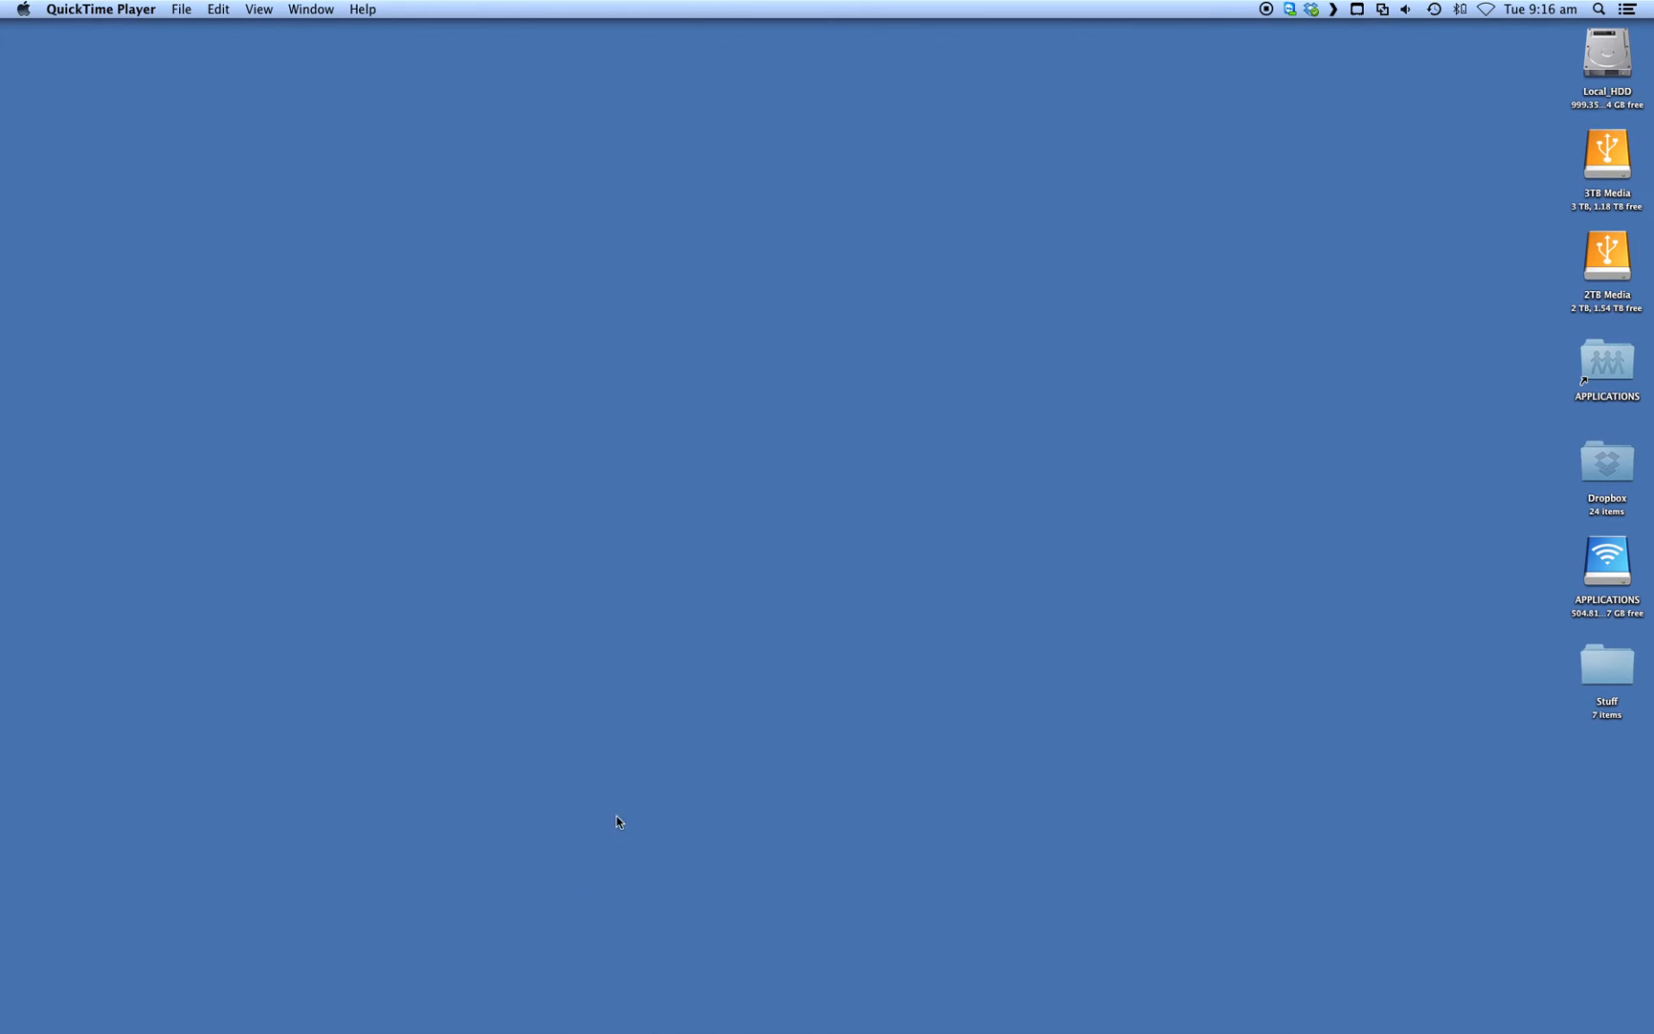
mouse_move(481, 1003)
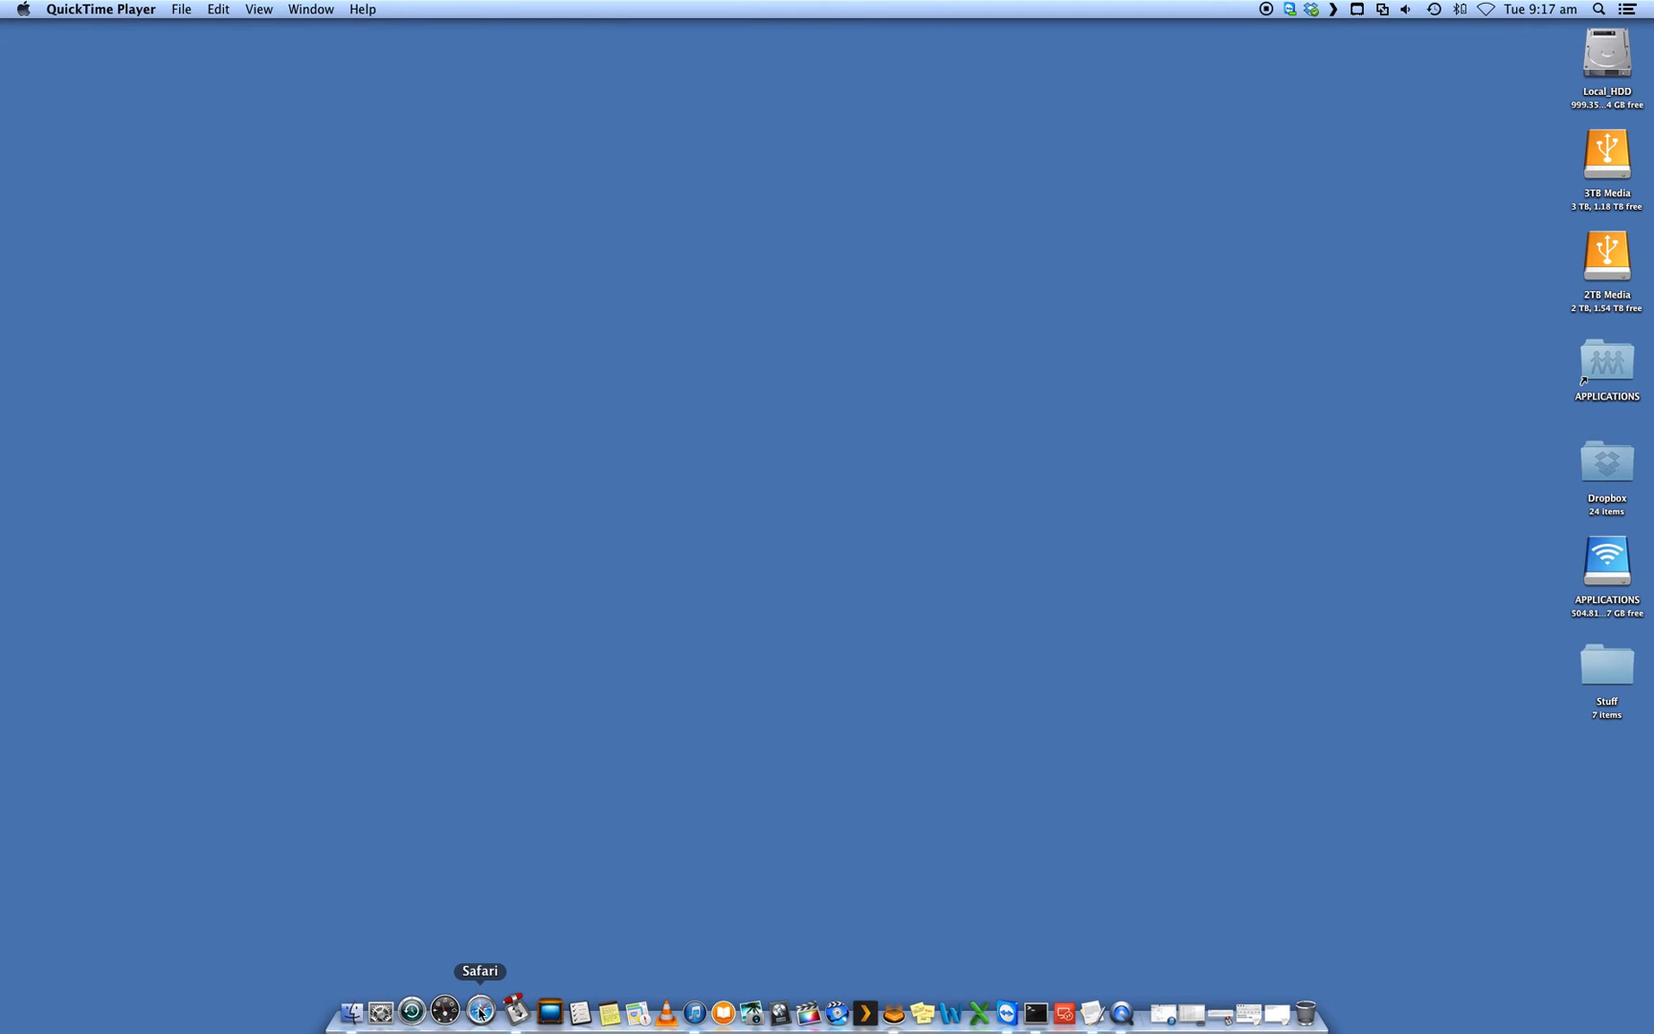
Step: Launch Safari from the Dock and search Google for 'google chrome'
left_click(481, 1007)
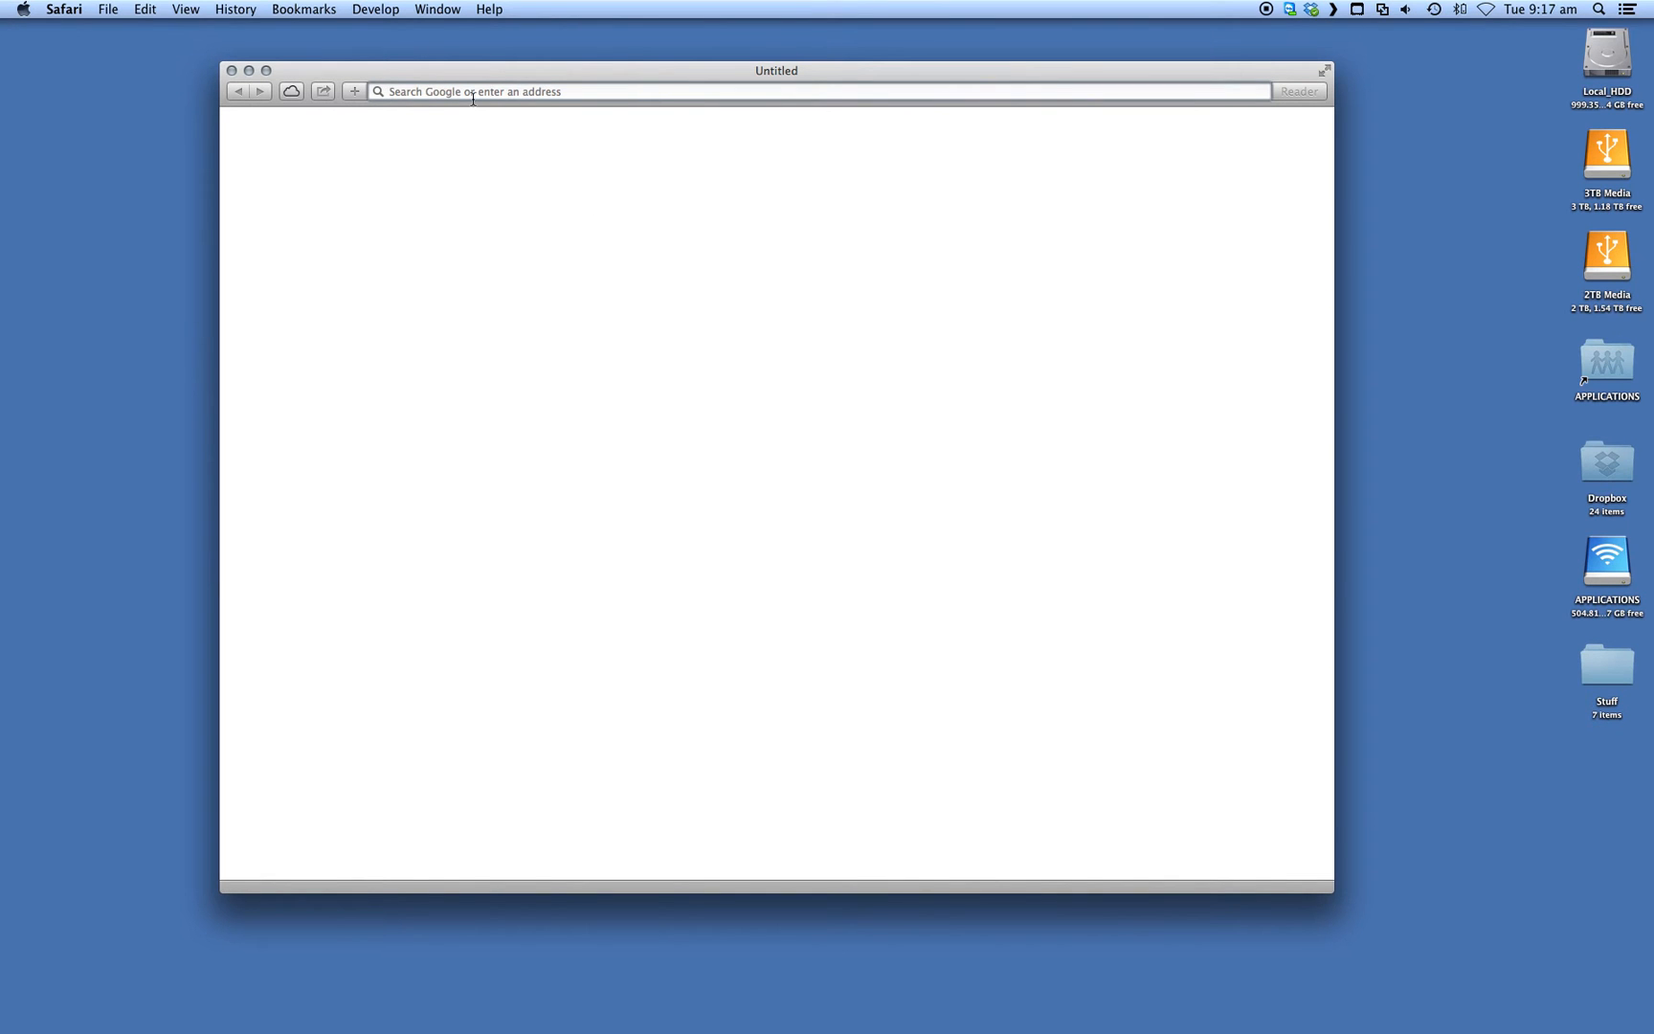
type("google chrome")
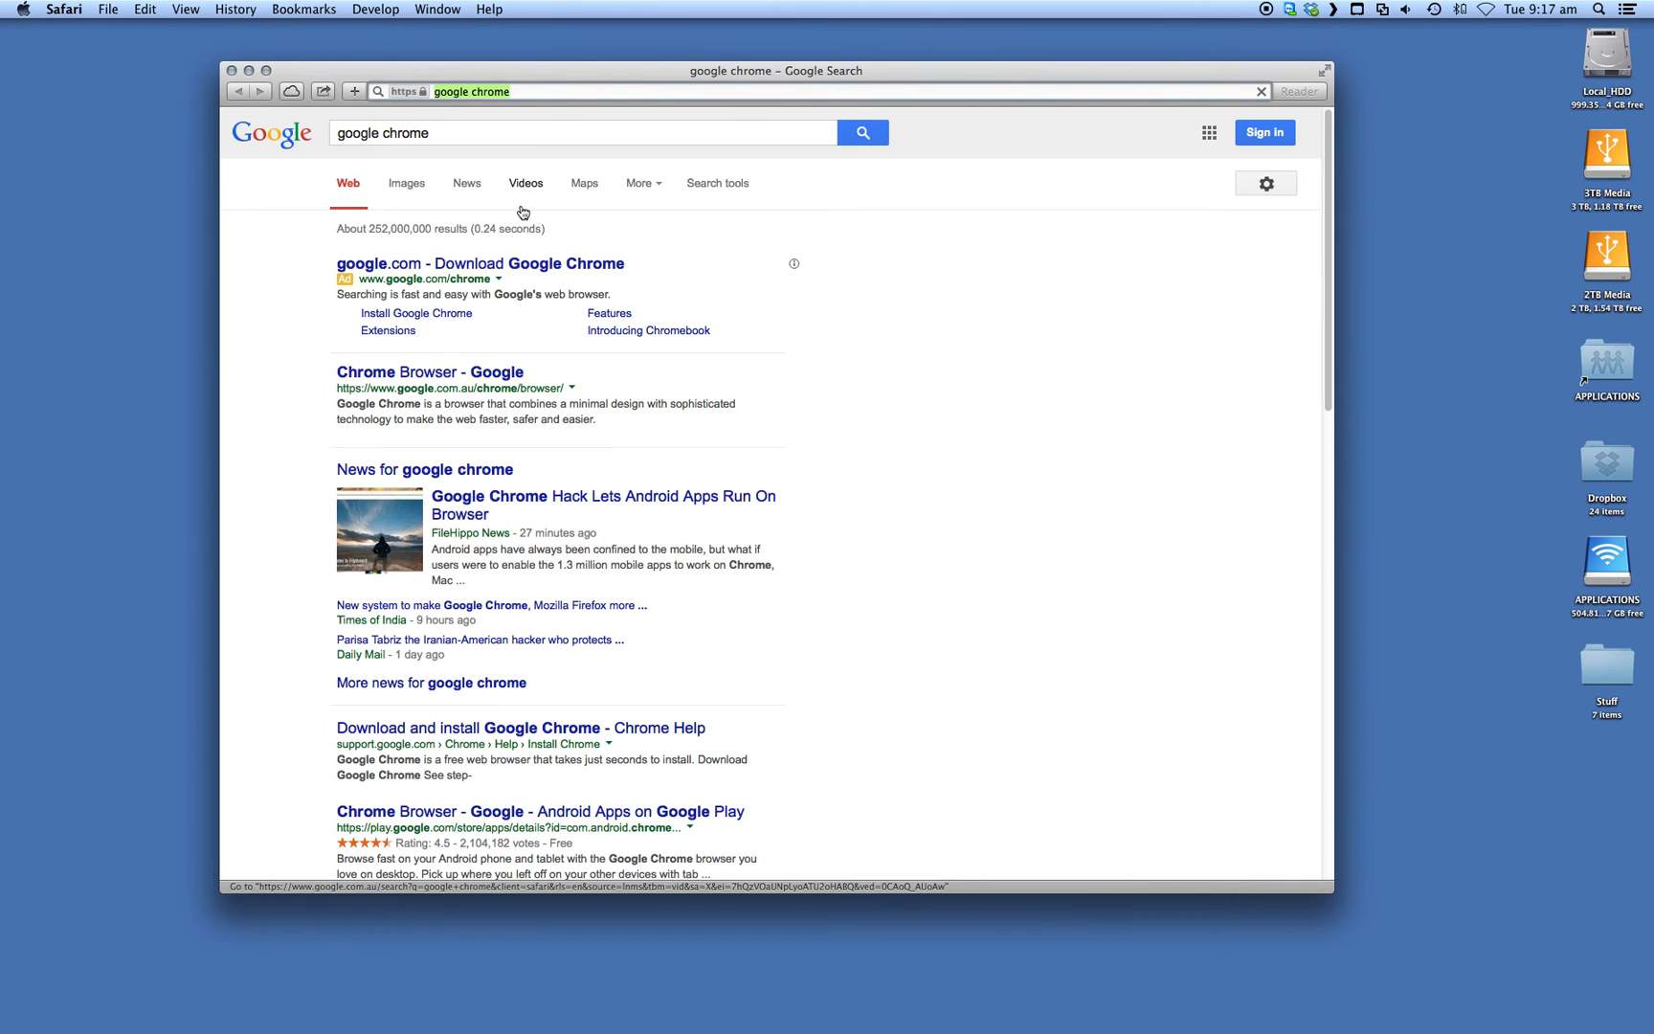
scroll("down", 3)
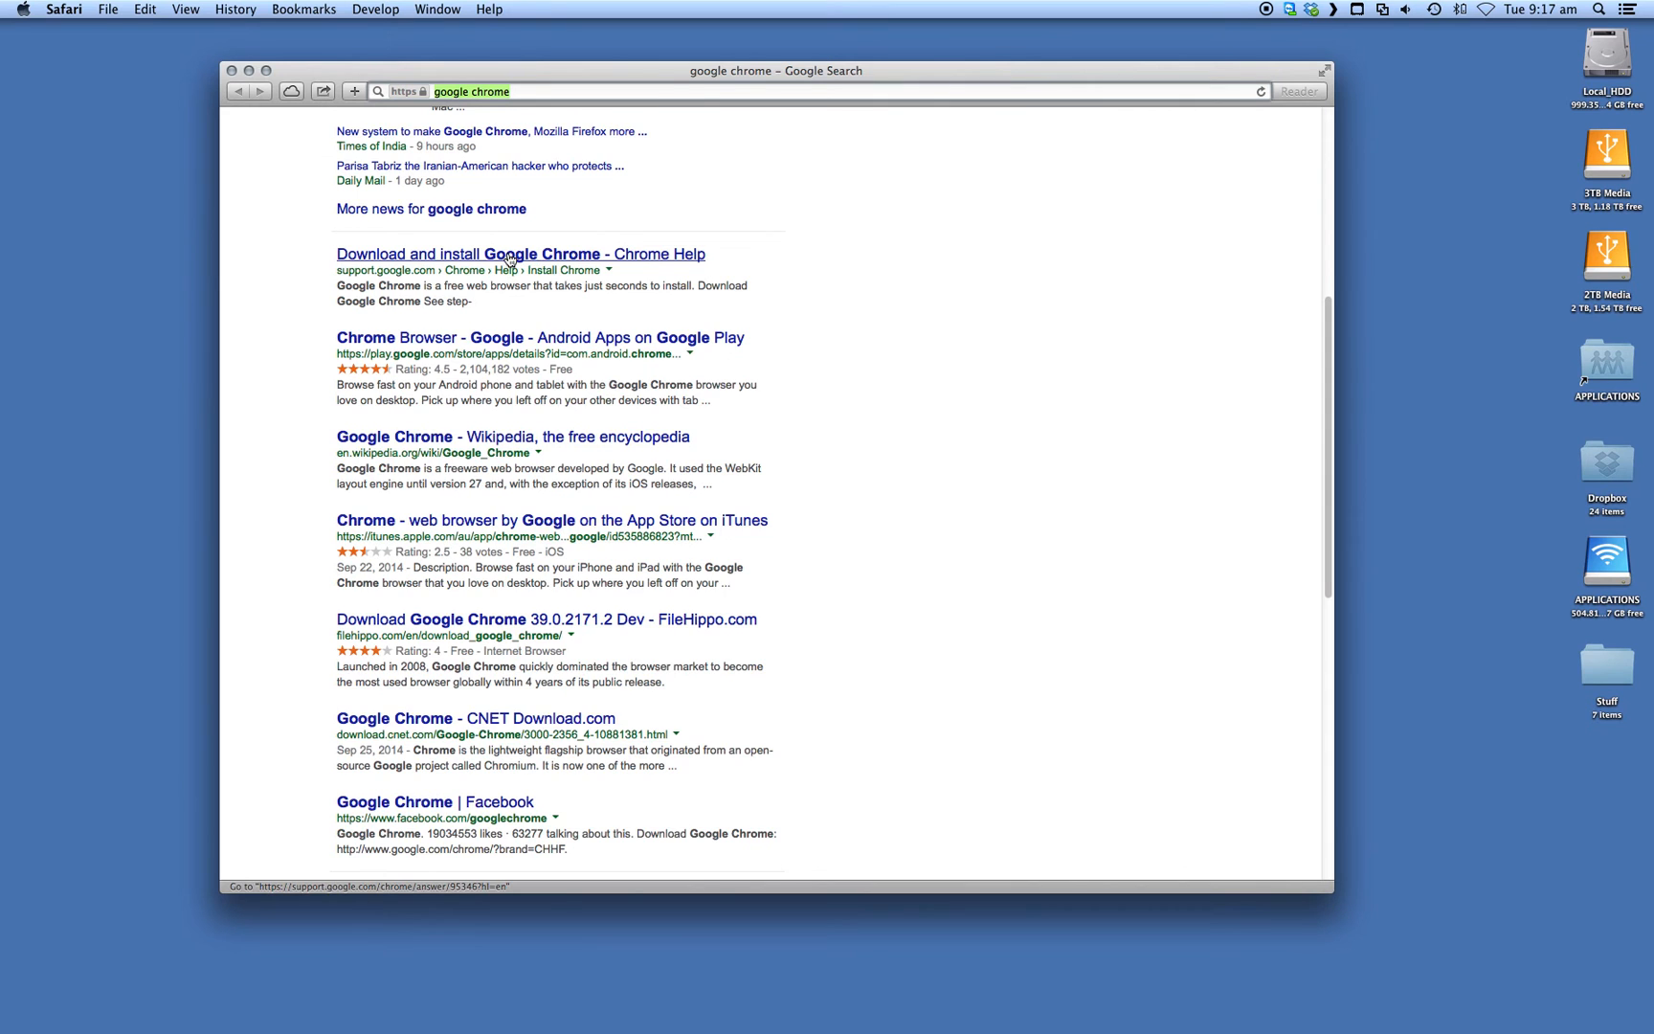
scroll("up", 3)
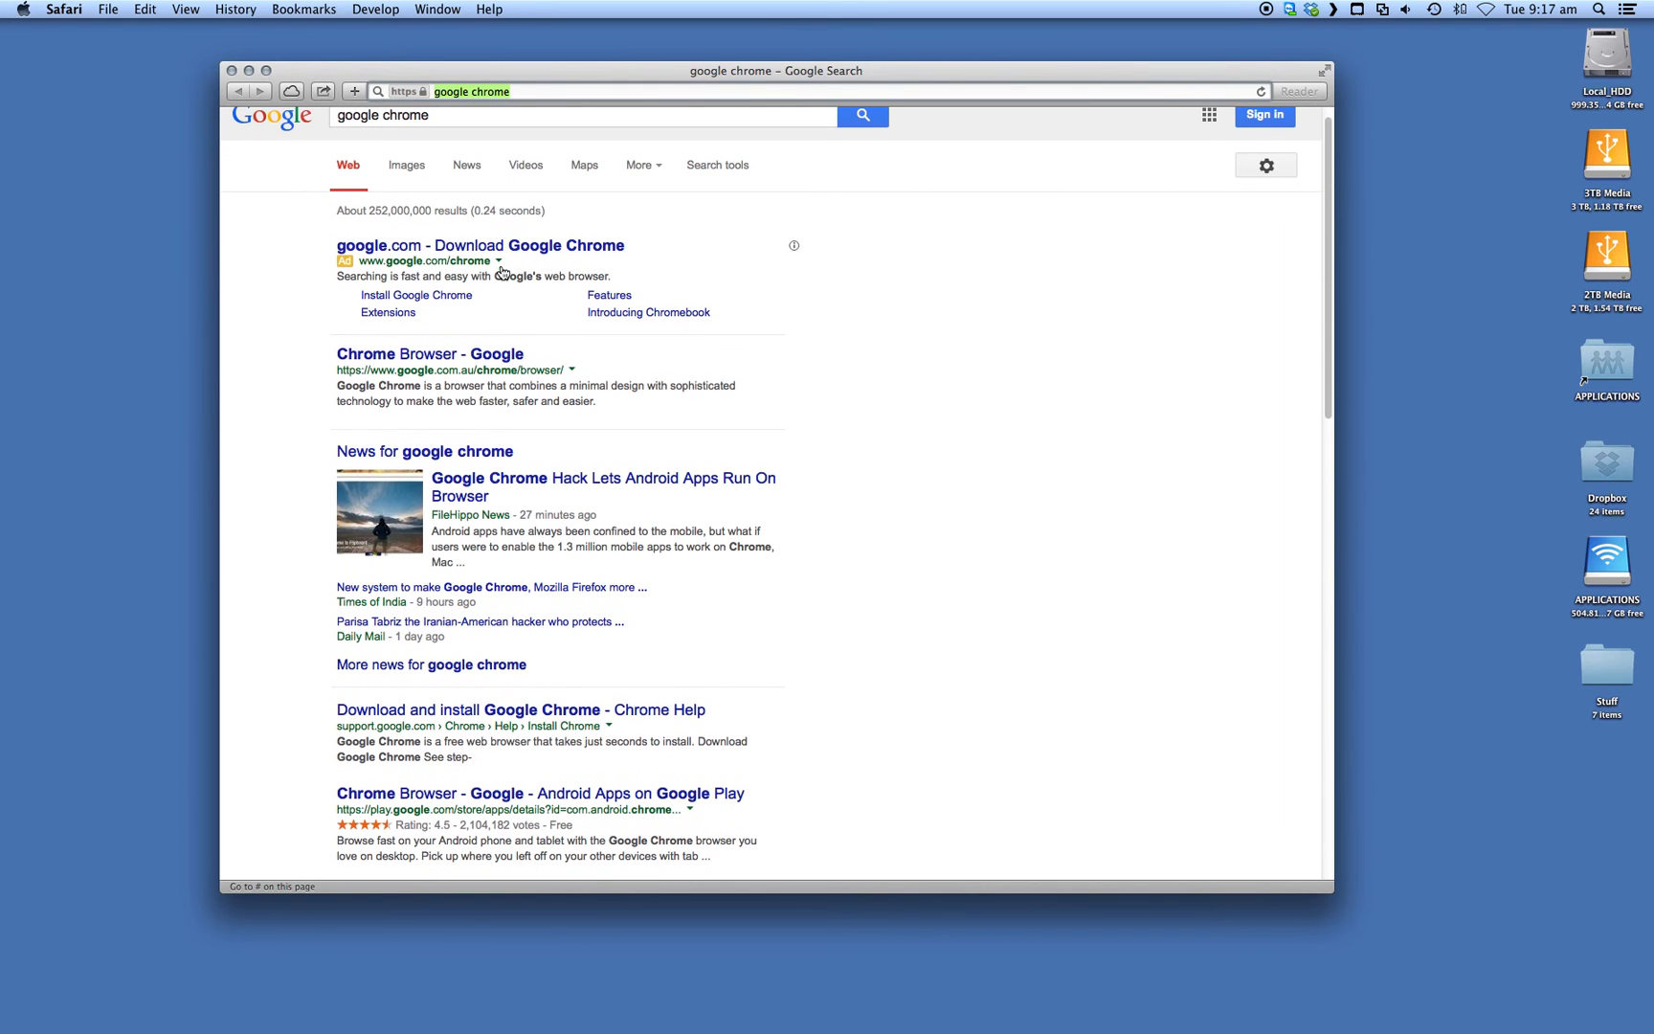
mouse_move(456, 653)
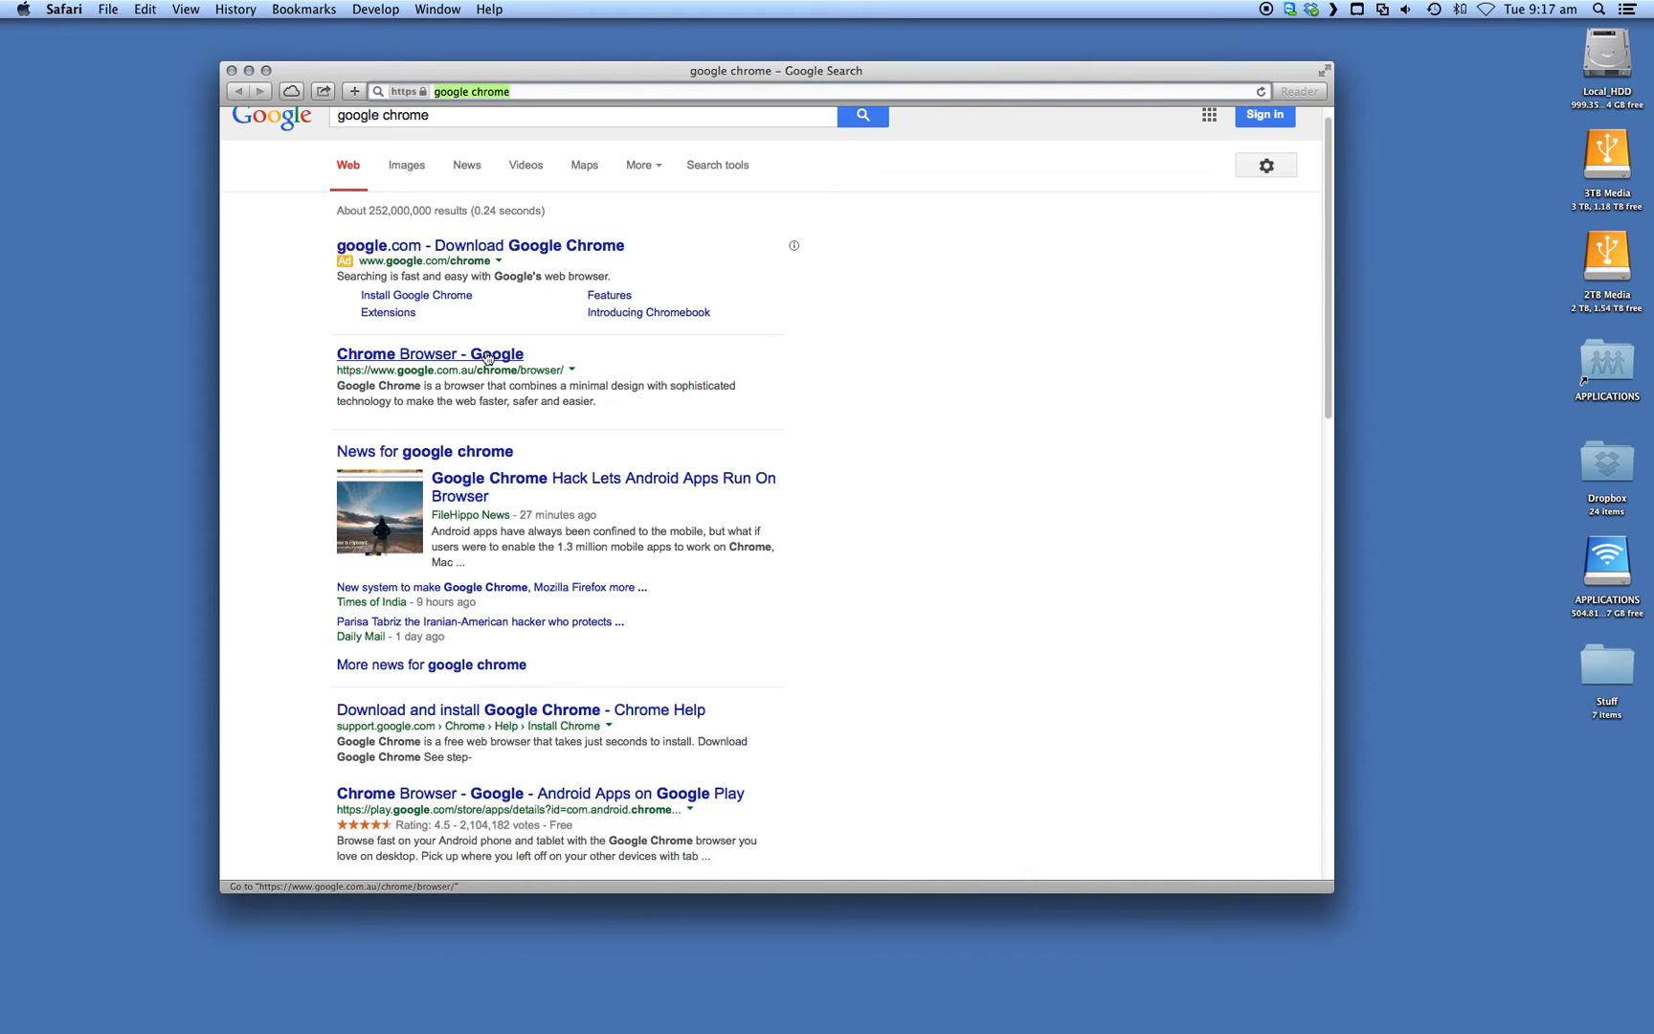
left_click(427, 355)
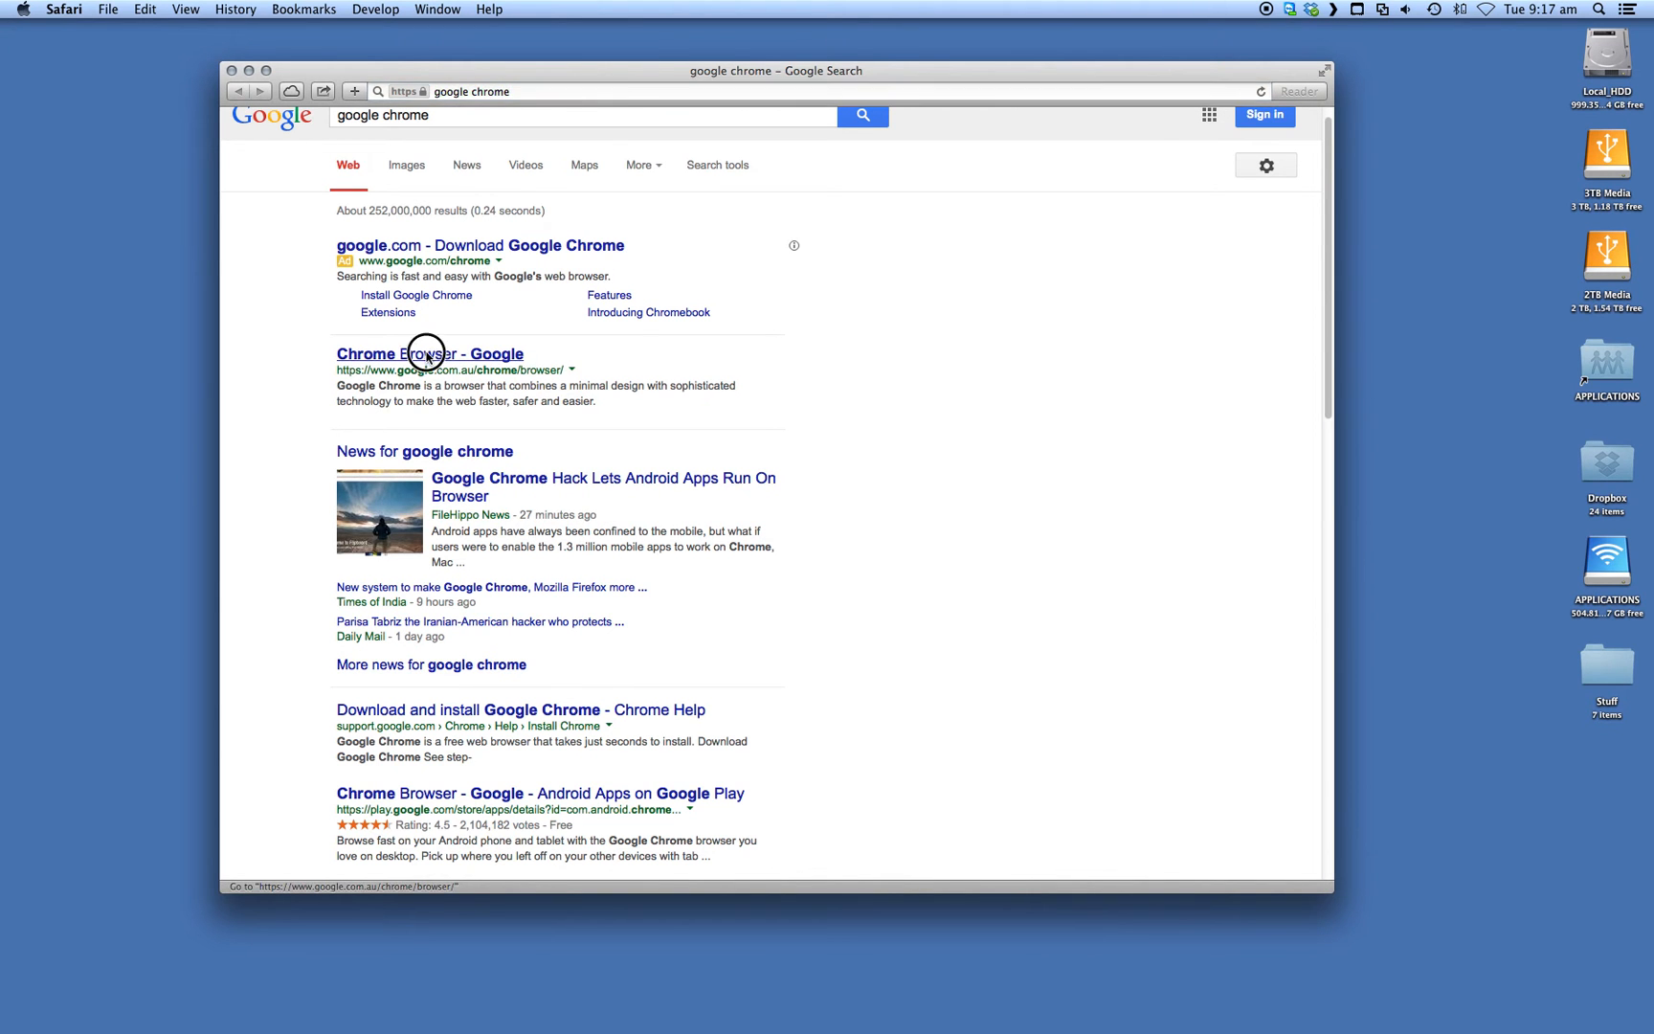
Step: Follow the 'Chrome Browser - Google' result to the official Chrome Browser download page
left_click(427, 354)
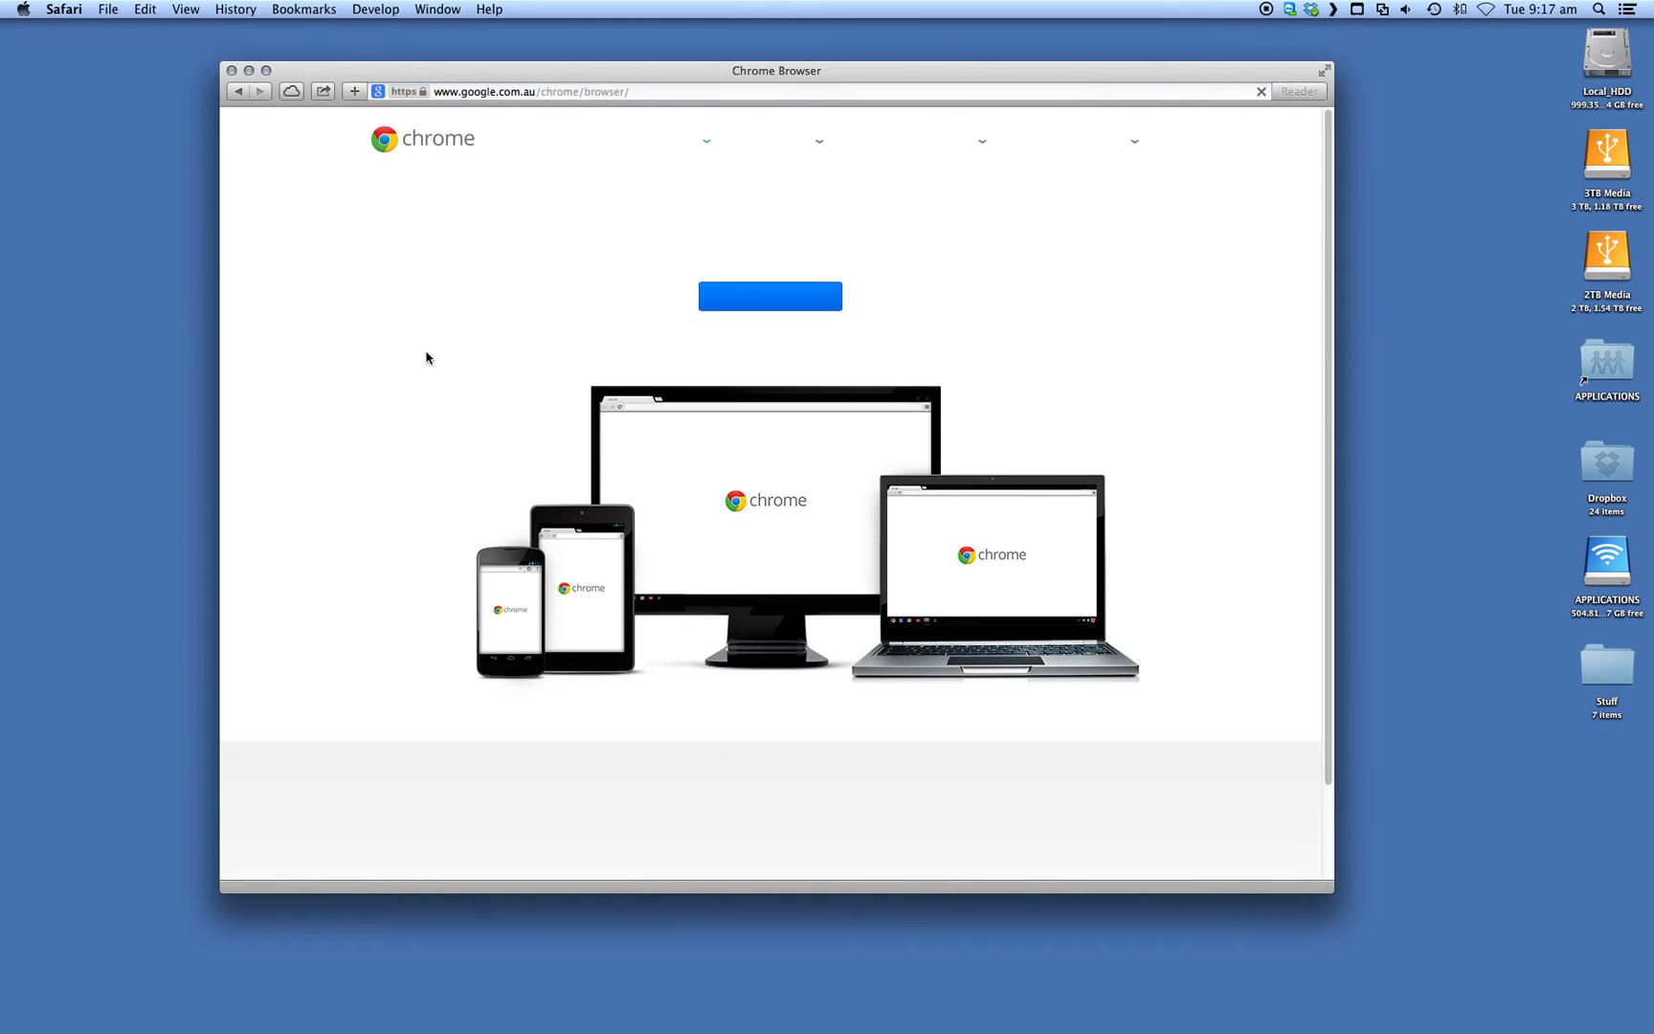
mouse_move(540, 387)
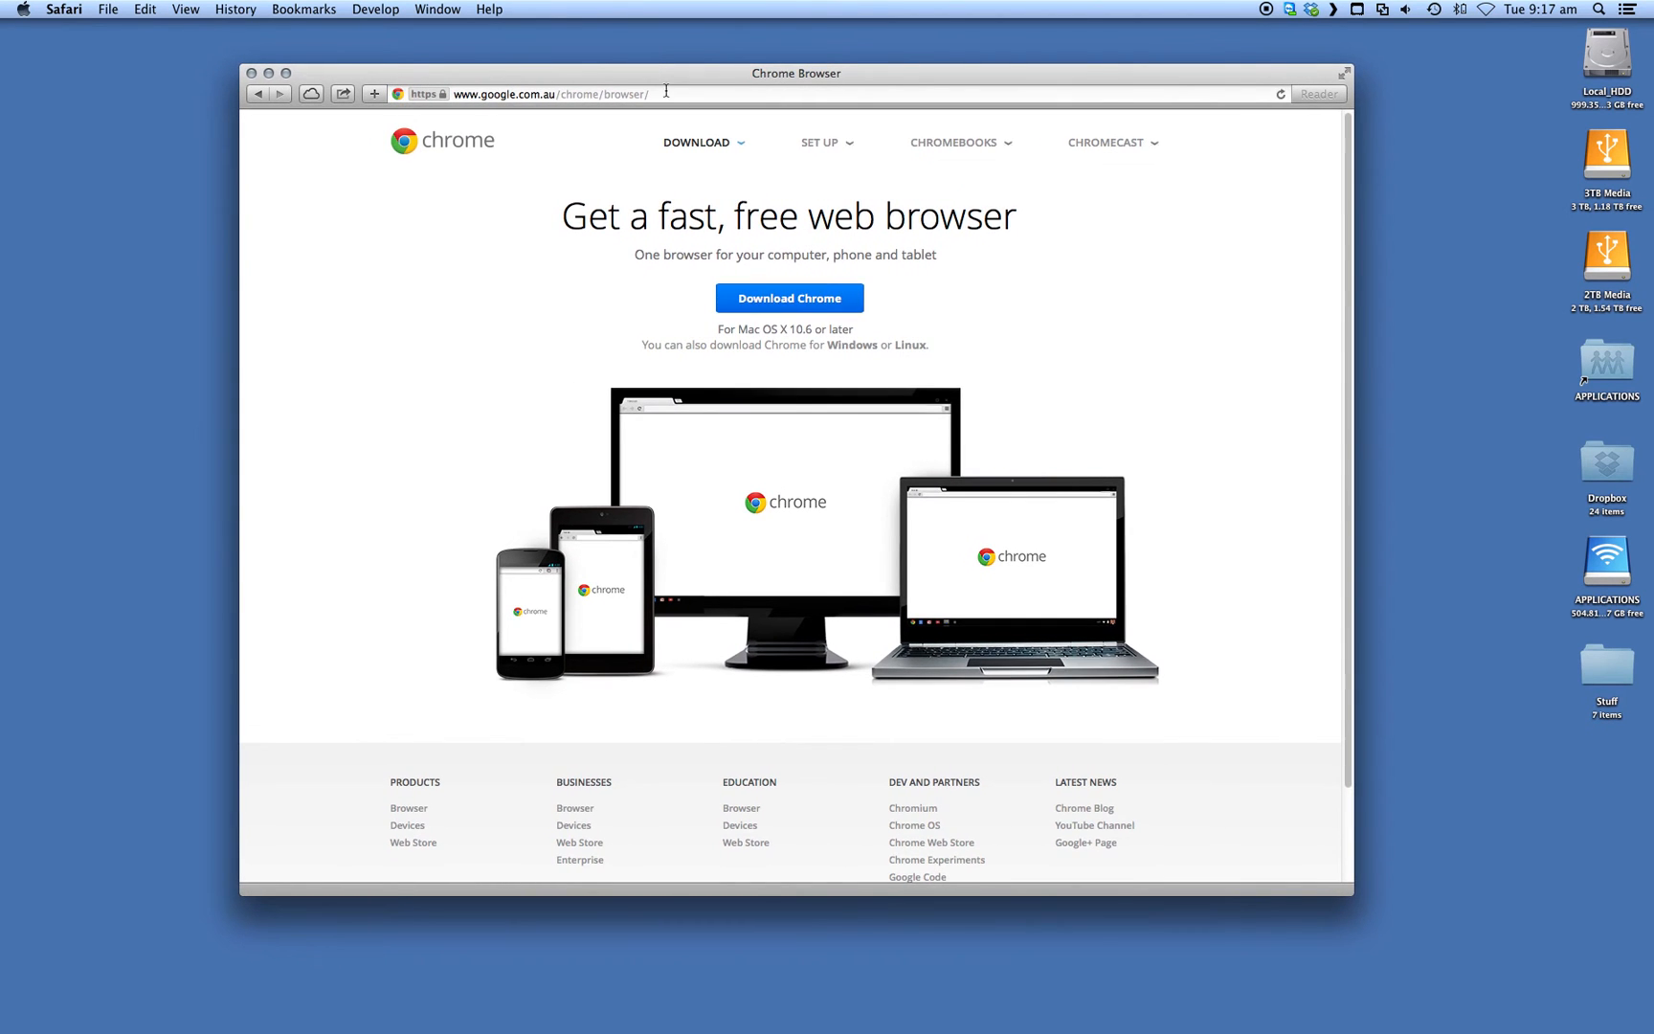
double_click(792, 330)
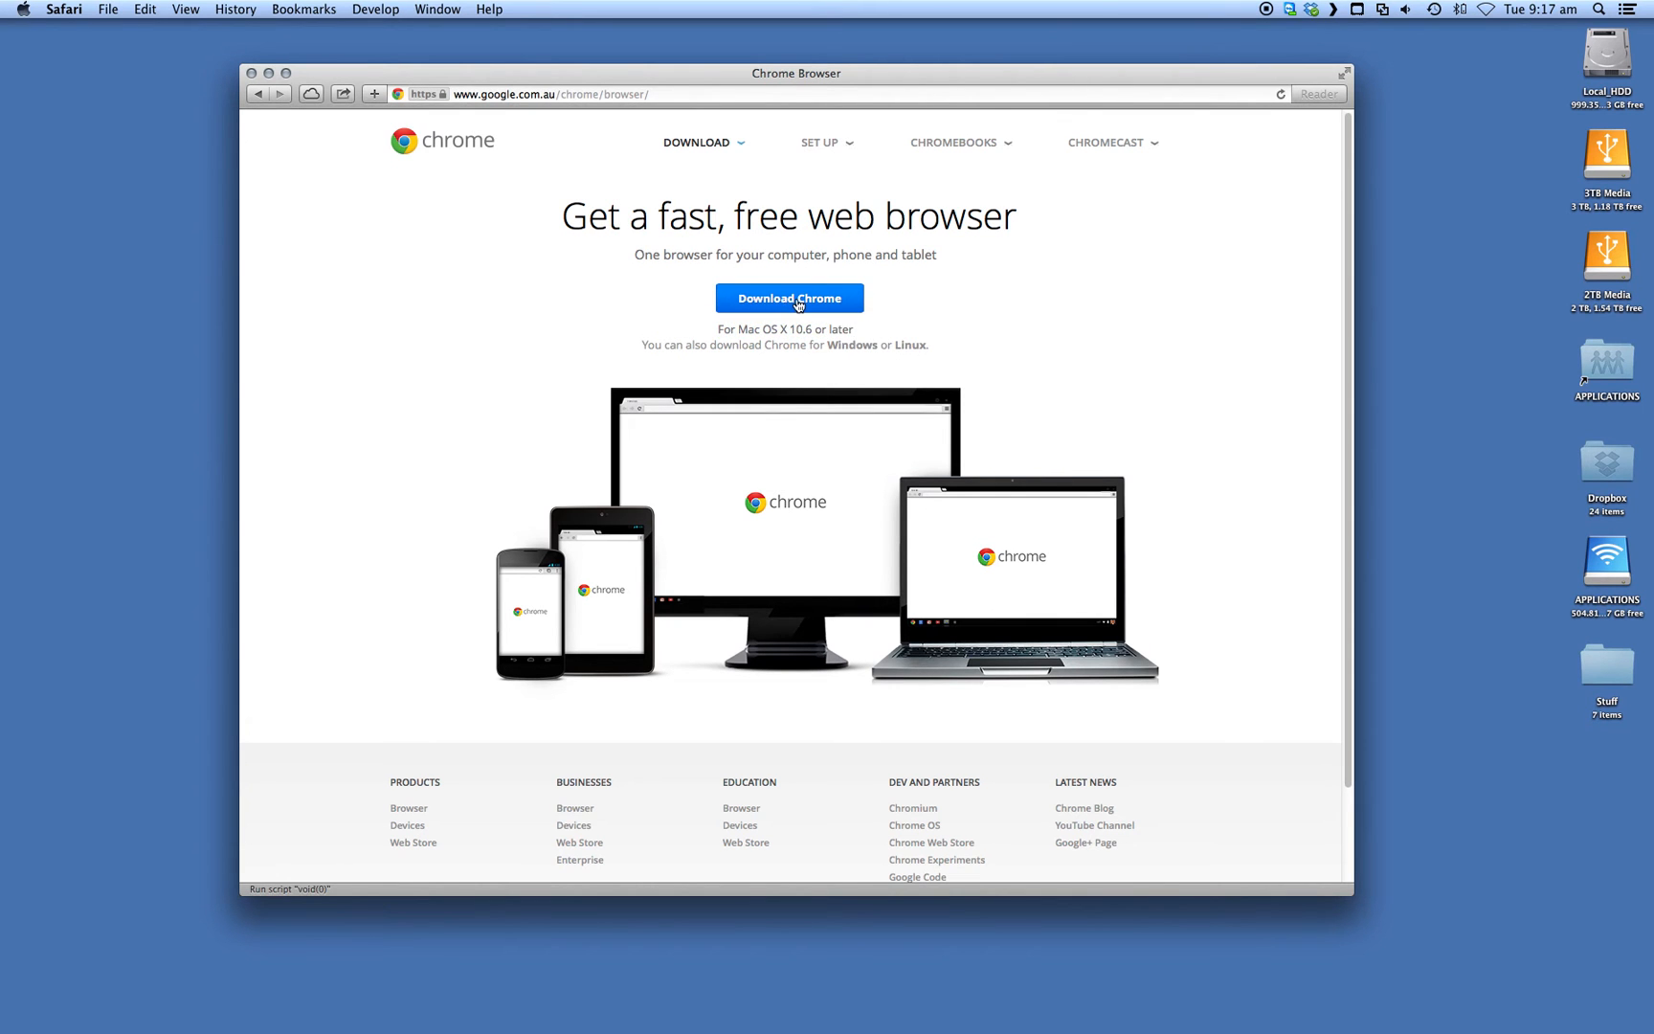
Step: Download Chrome for Mac, accepting the terms of service to start the googlechrome.dmg download
left_click(789, 299)
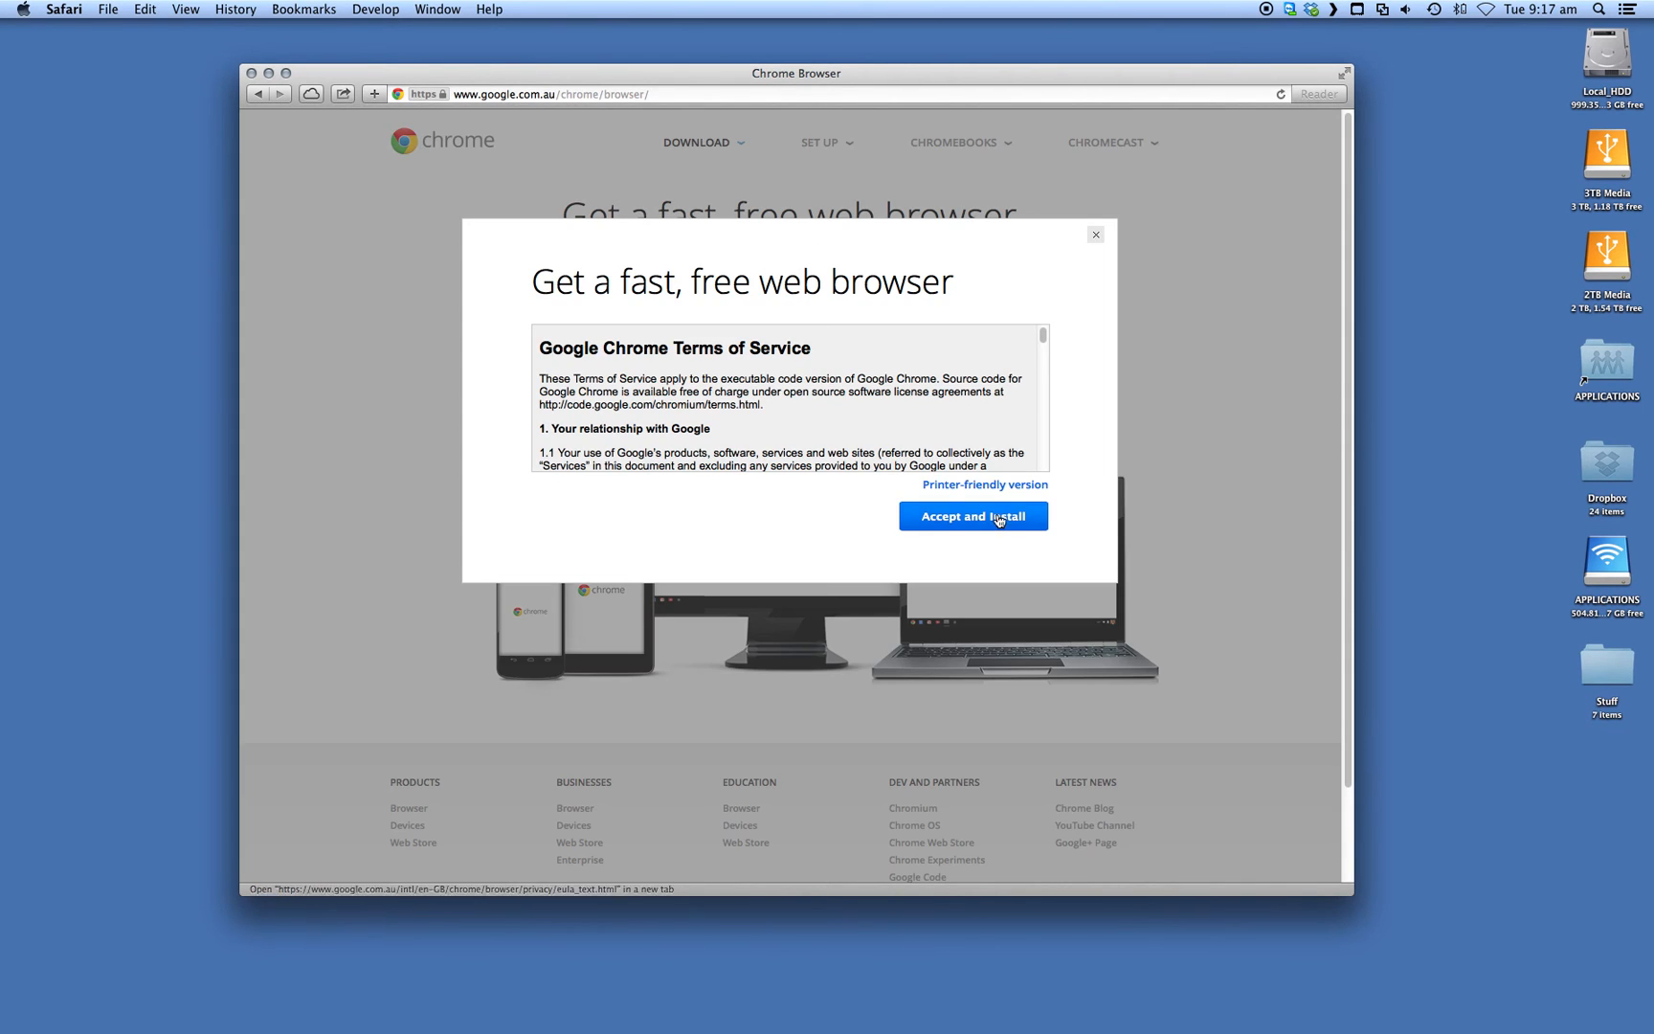
scroll("down", 3)
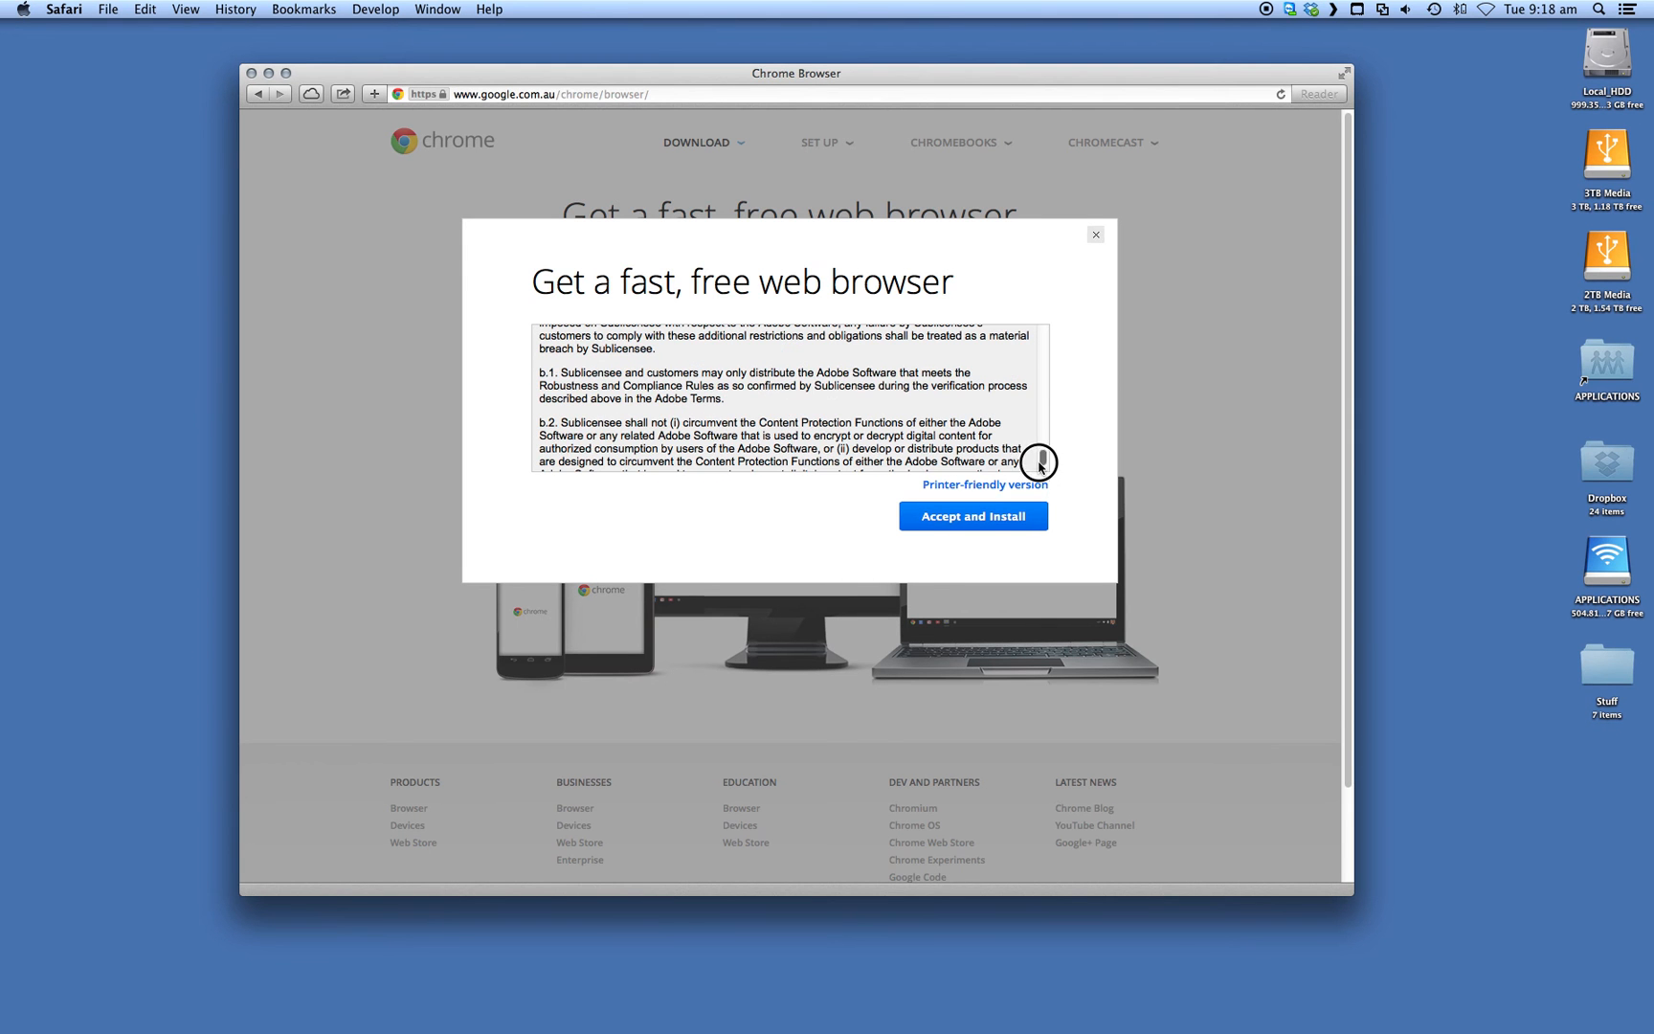
left_click(973, 517)
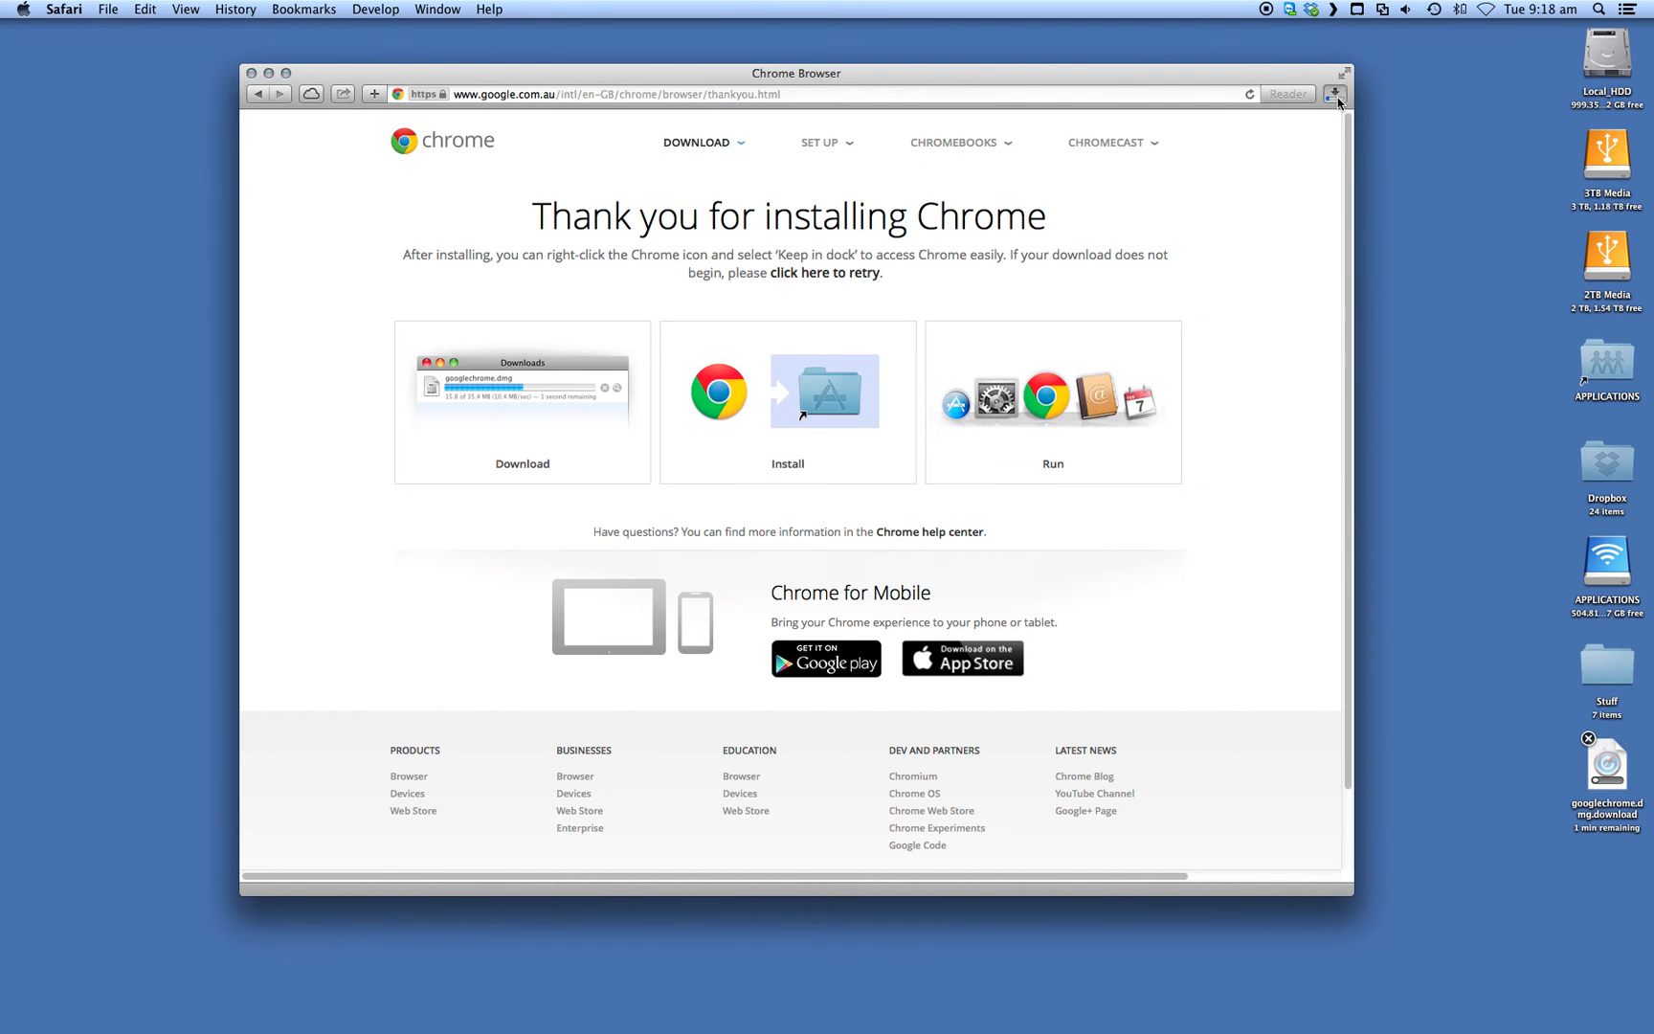
Step: Watch the googlechrome.dmg download finish and reveal the file in its Finder folder
left_click(1334, 93)
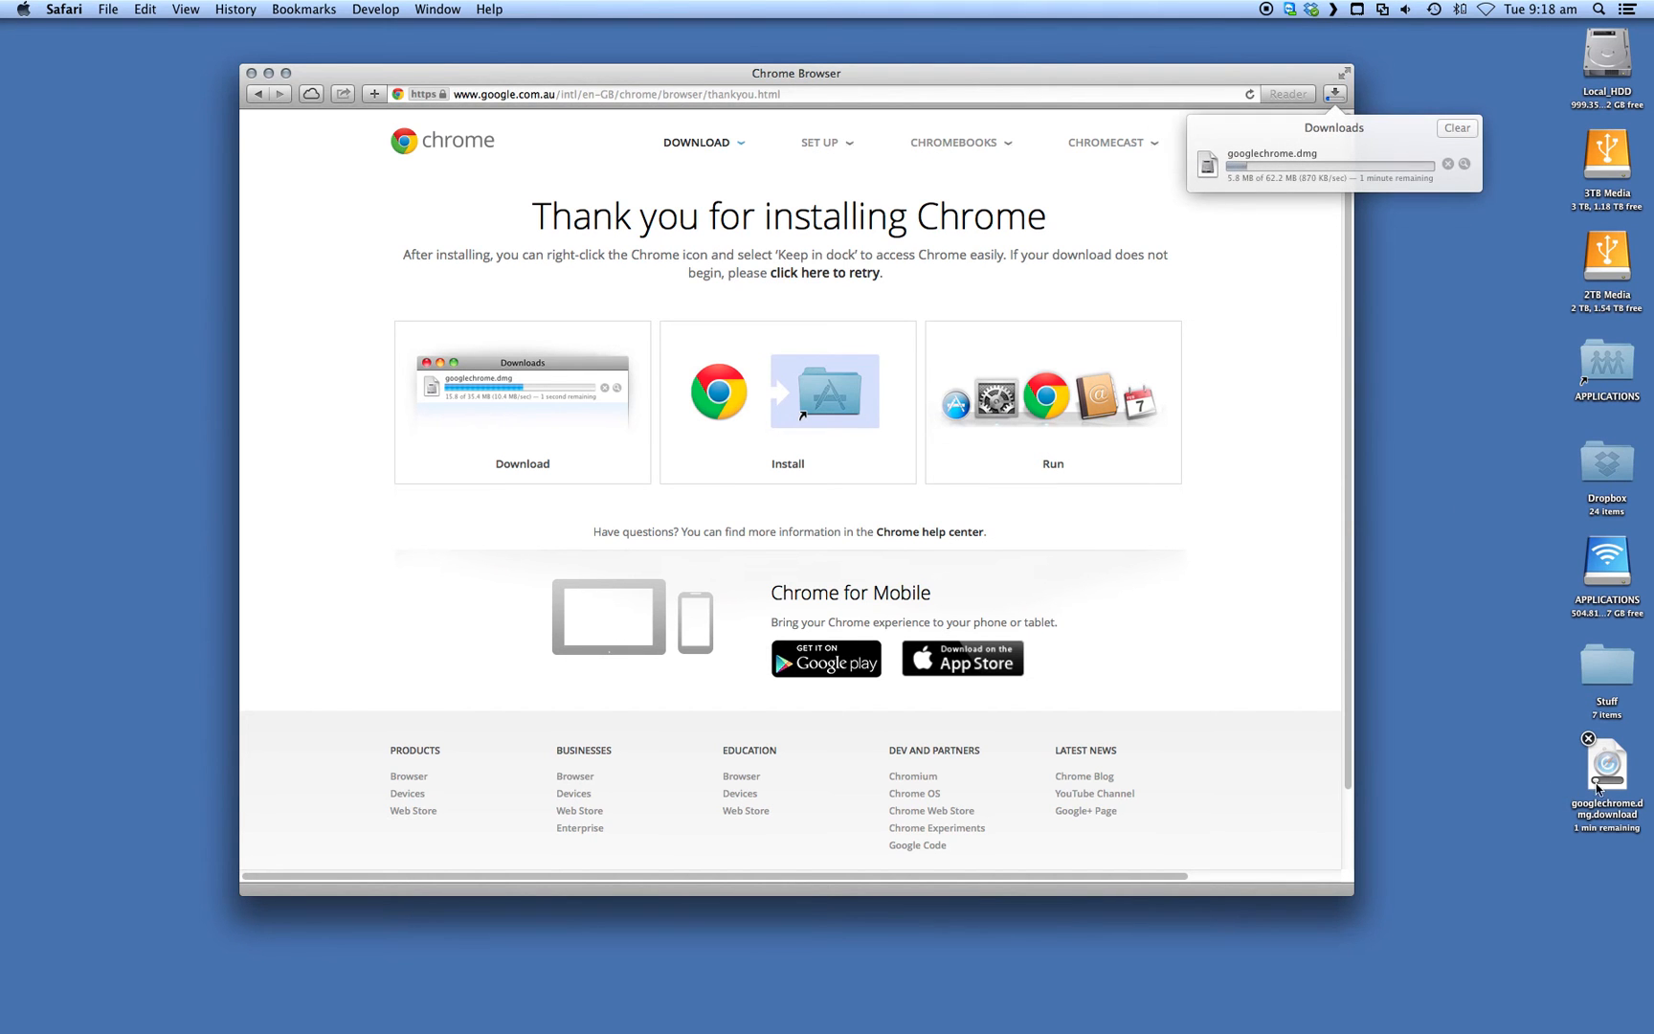
left_click(1607, 766)
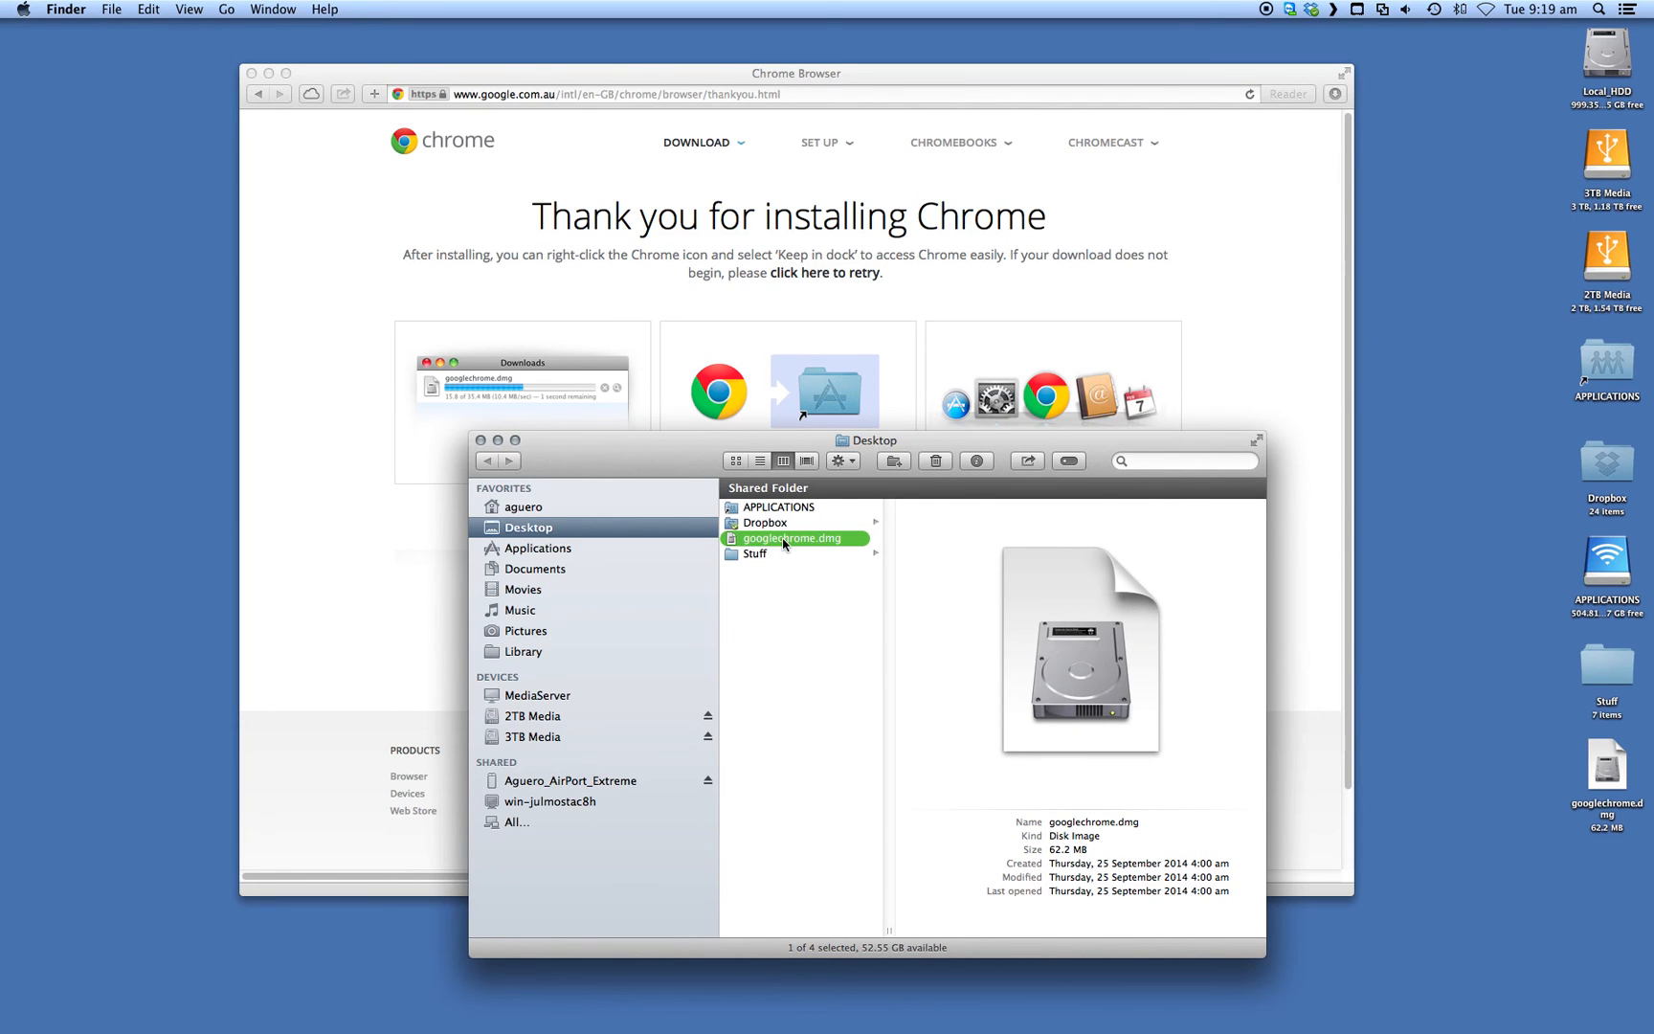
Step: Mount googlechrome.dmg, showing Google Chrome.app beside the Applications shortcut
double_click(793, 538)
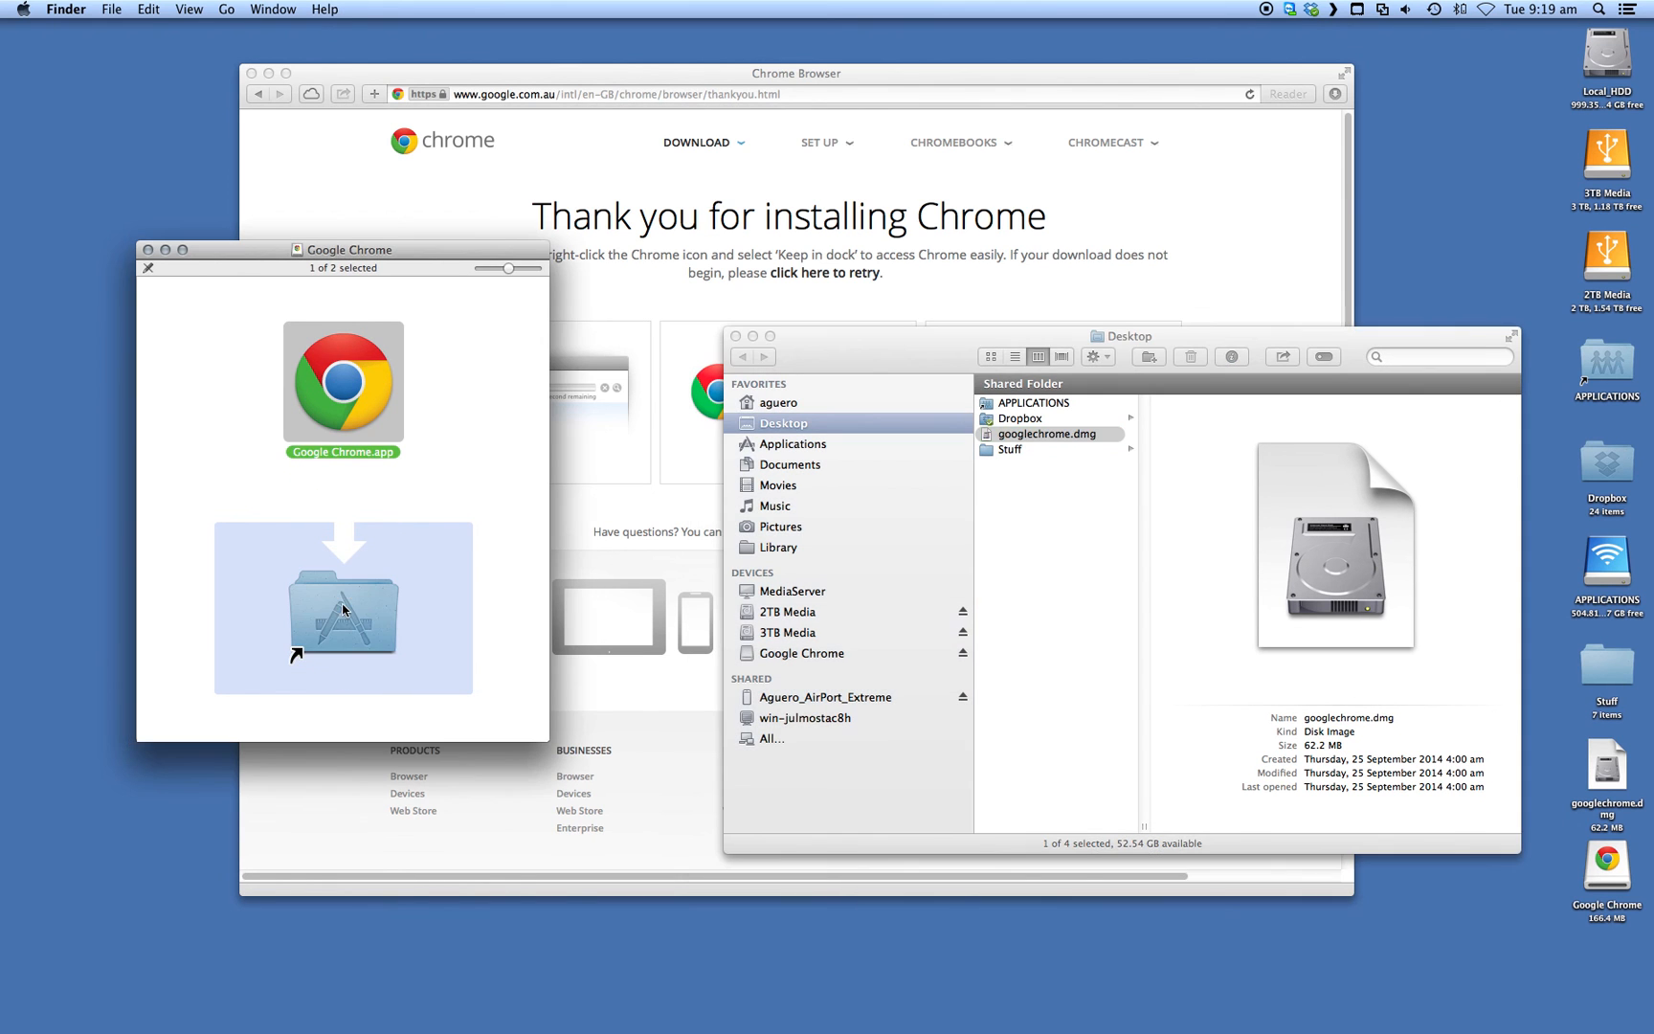
mouse_move(346, 605)
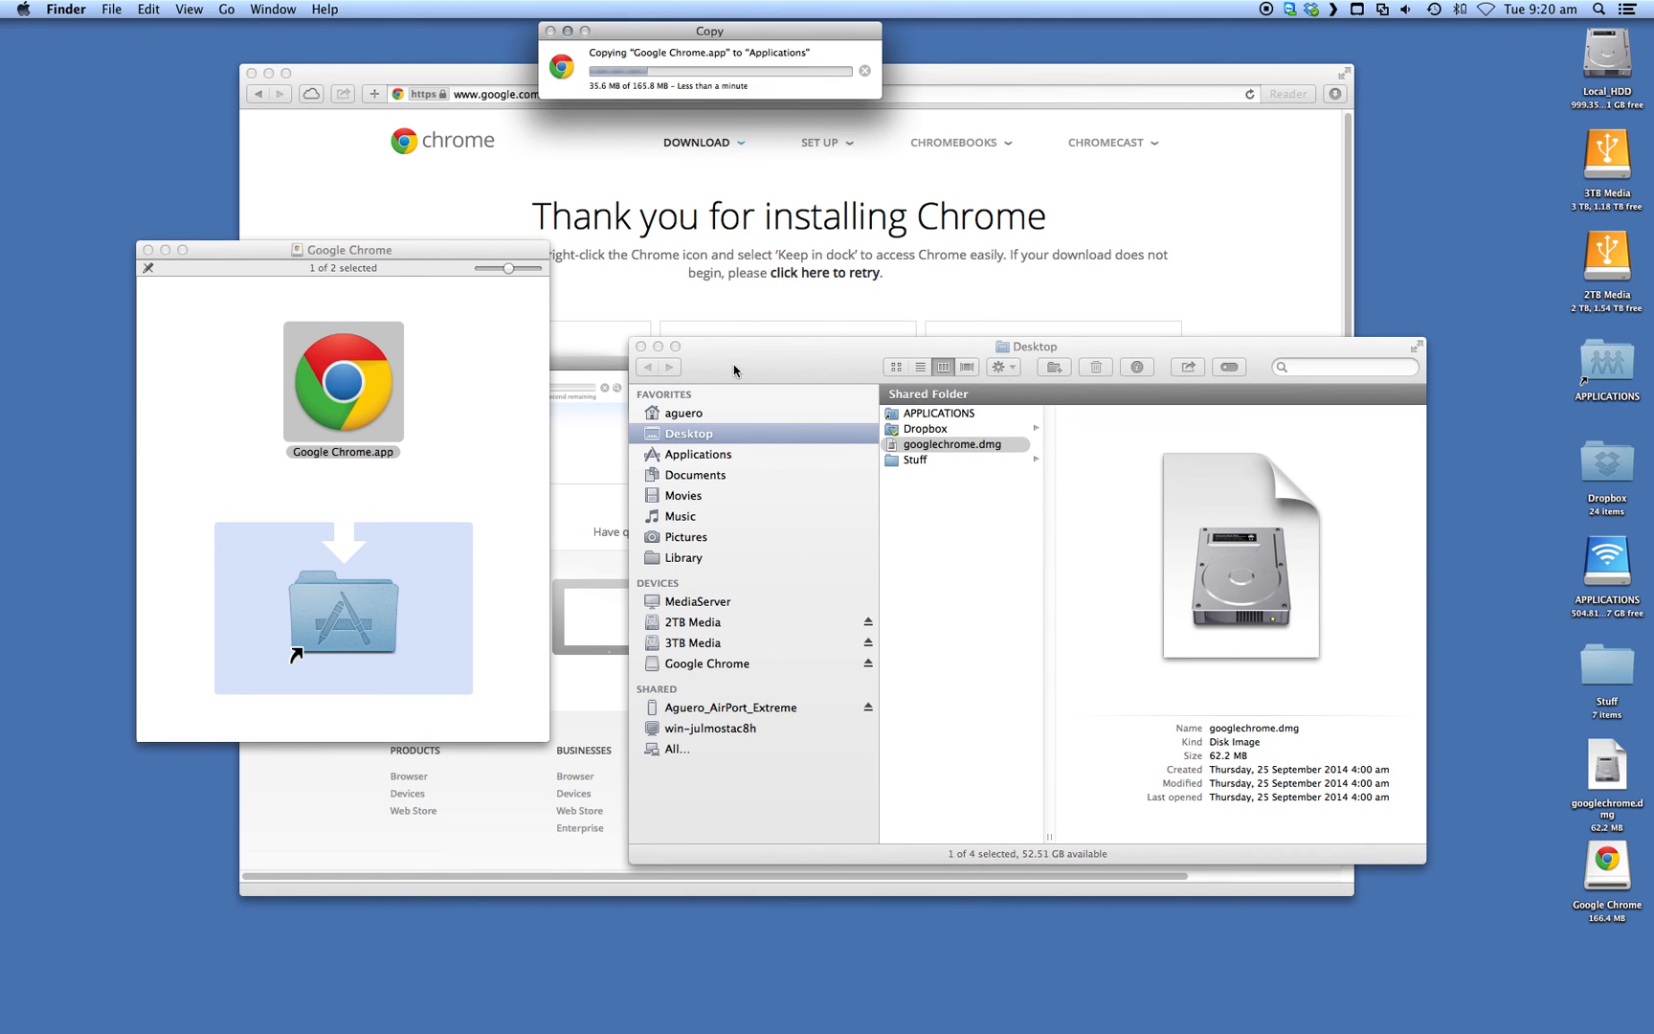
mouse_move(748, 423)
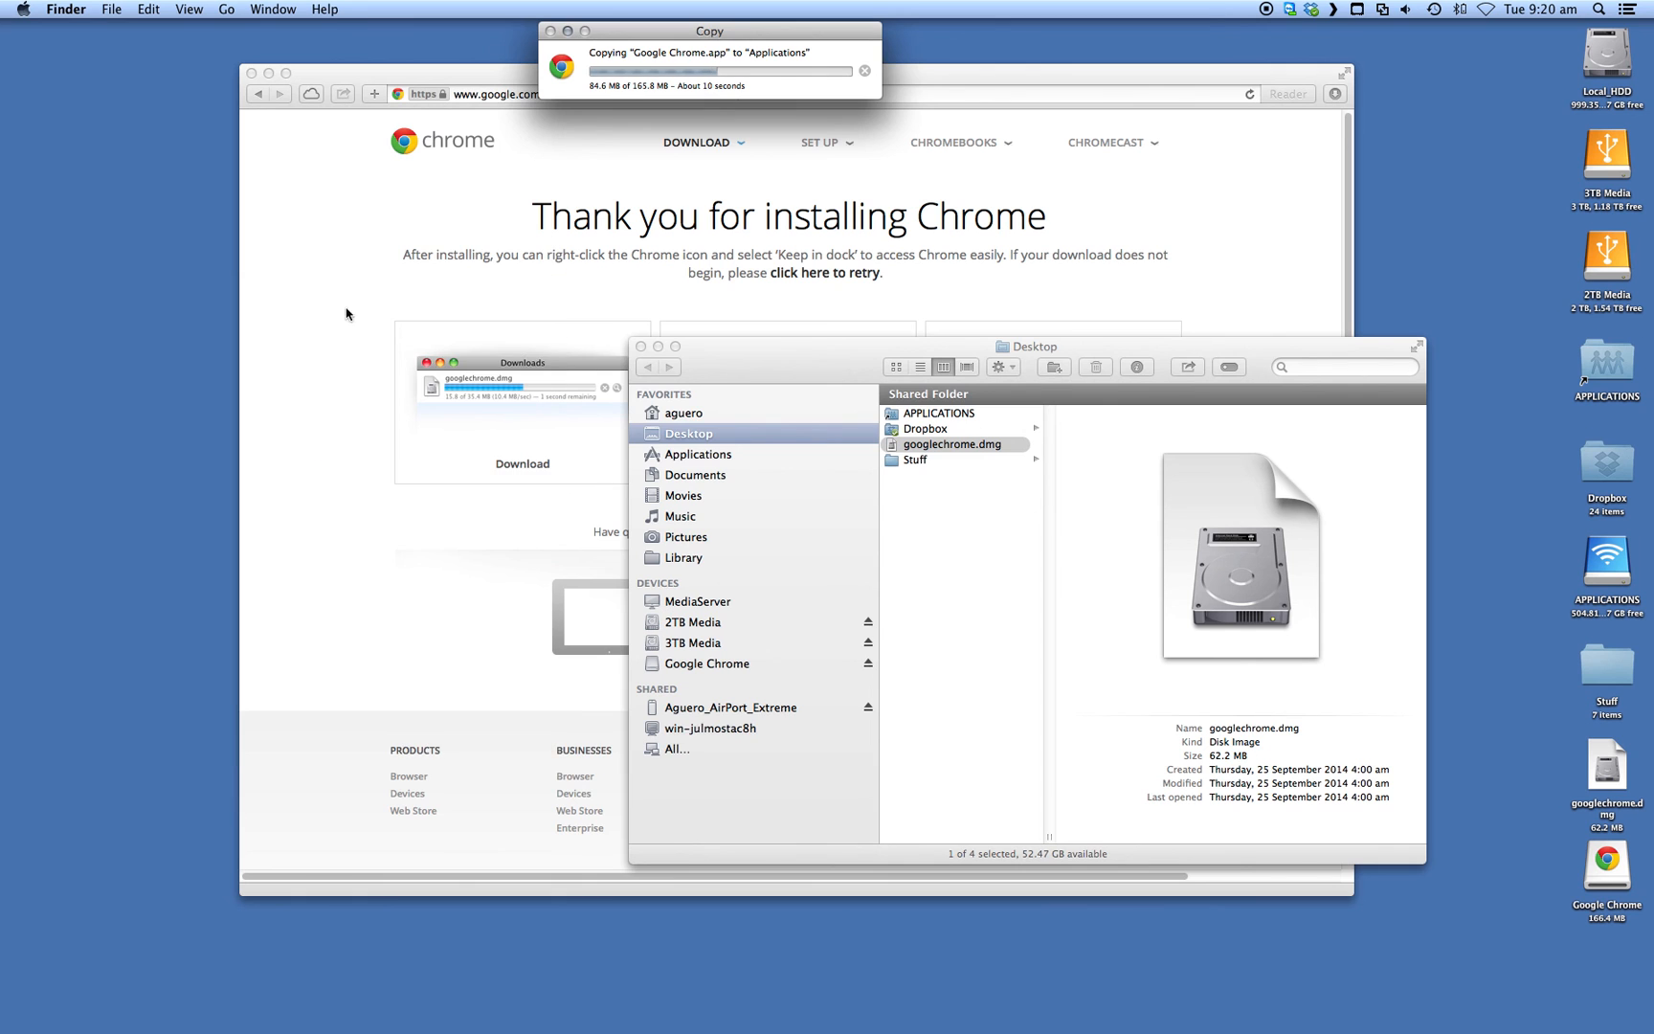
Step: Copy Google Chrome.app into Applications and view the Applications folder listing it
left_click_drag(1022, 346, 813, 306)
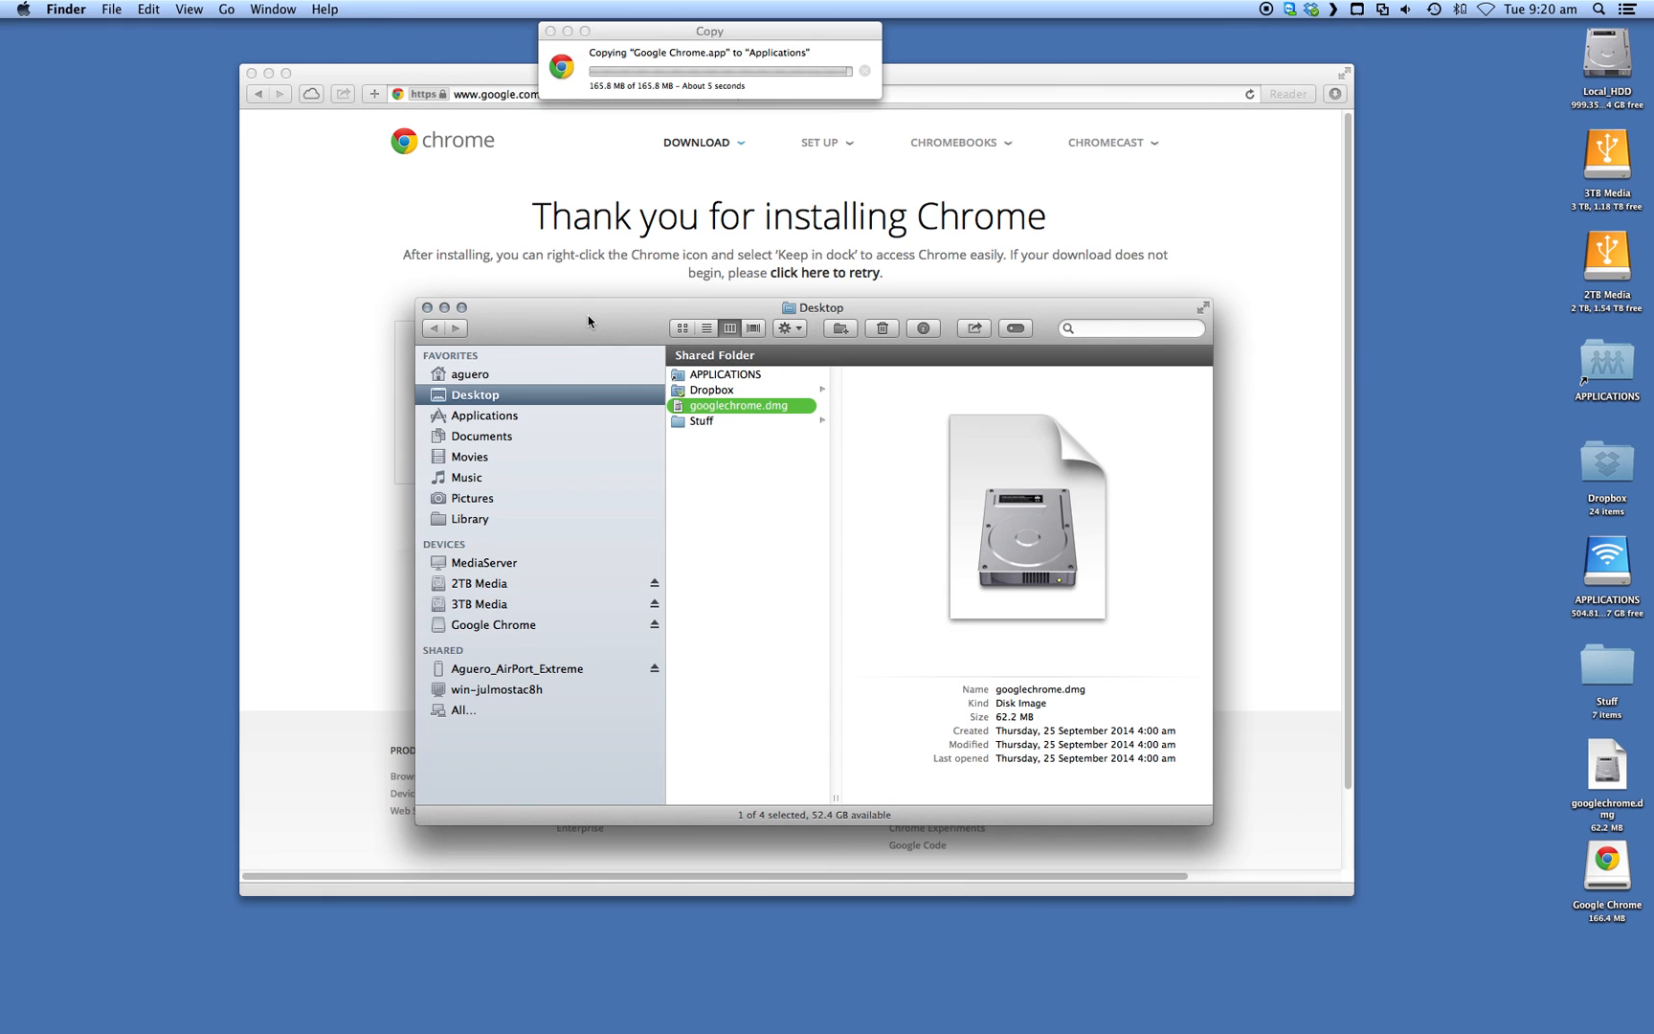
left_click(484, 415)
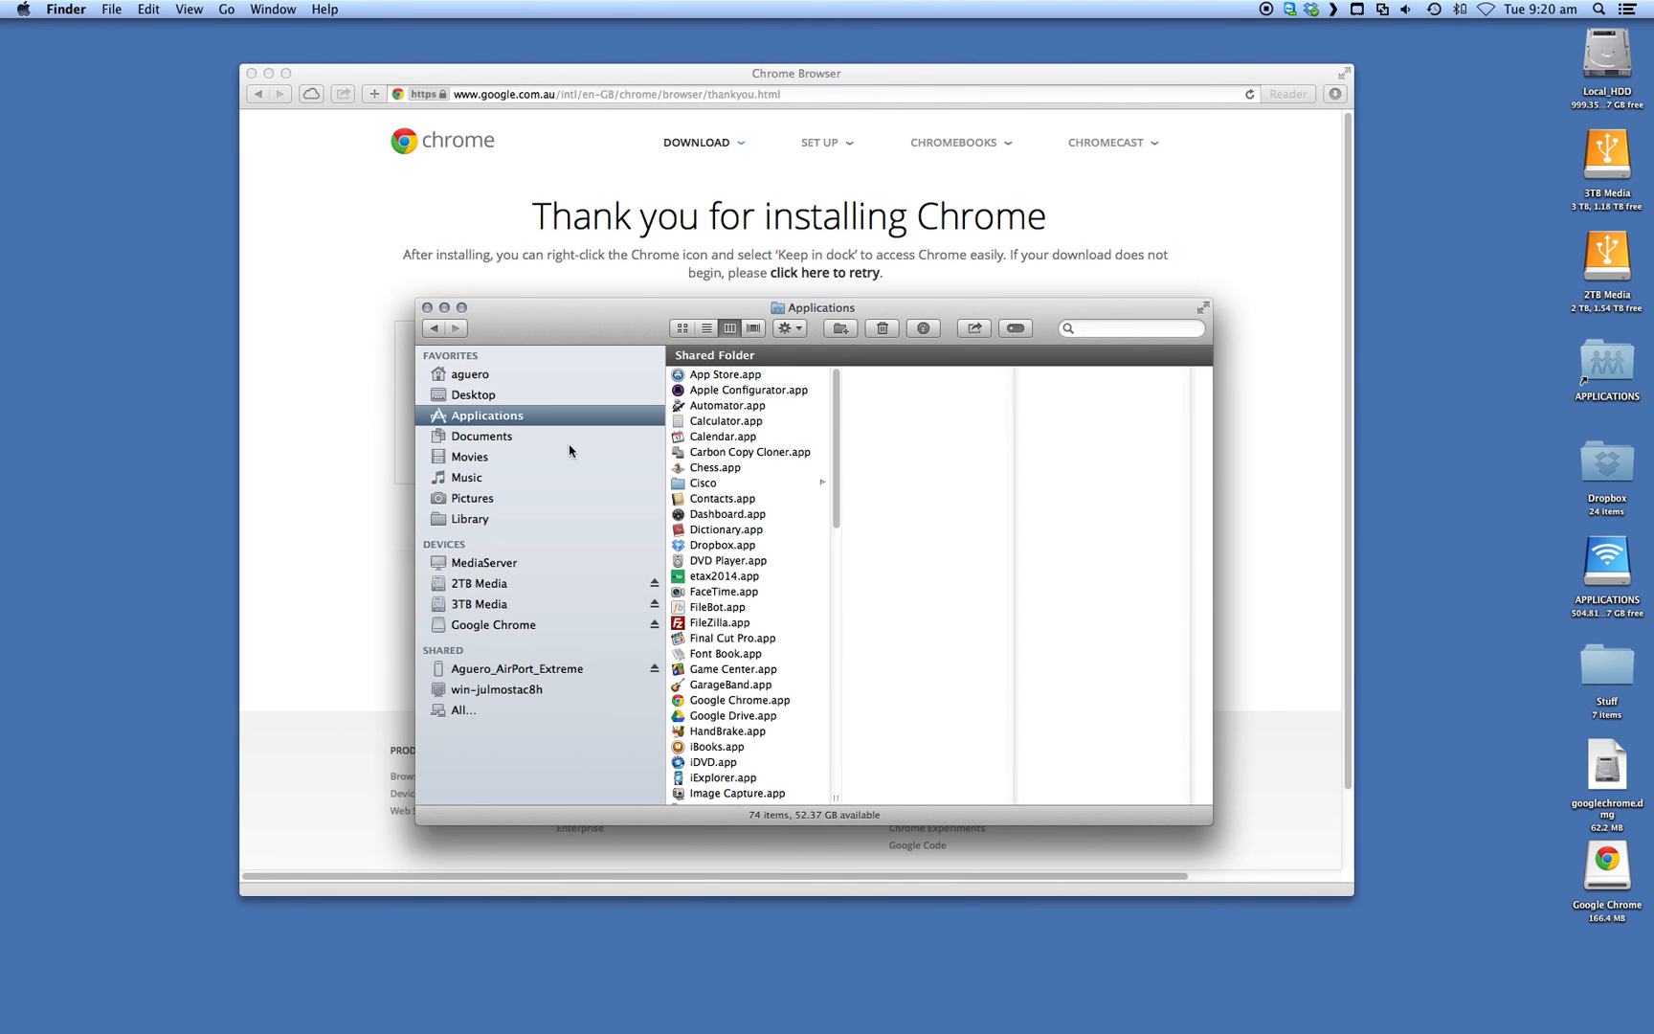
Step: Launch Google Chrome.app from the Applications folder, raising the Internet-download warning
left_click(739, 701)
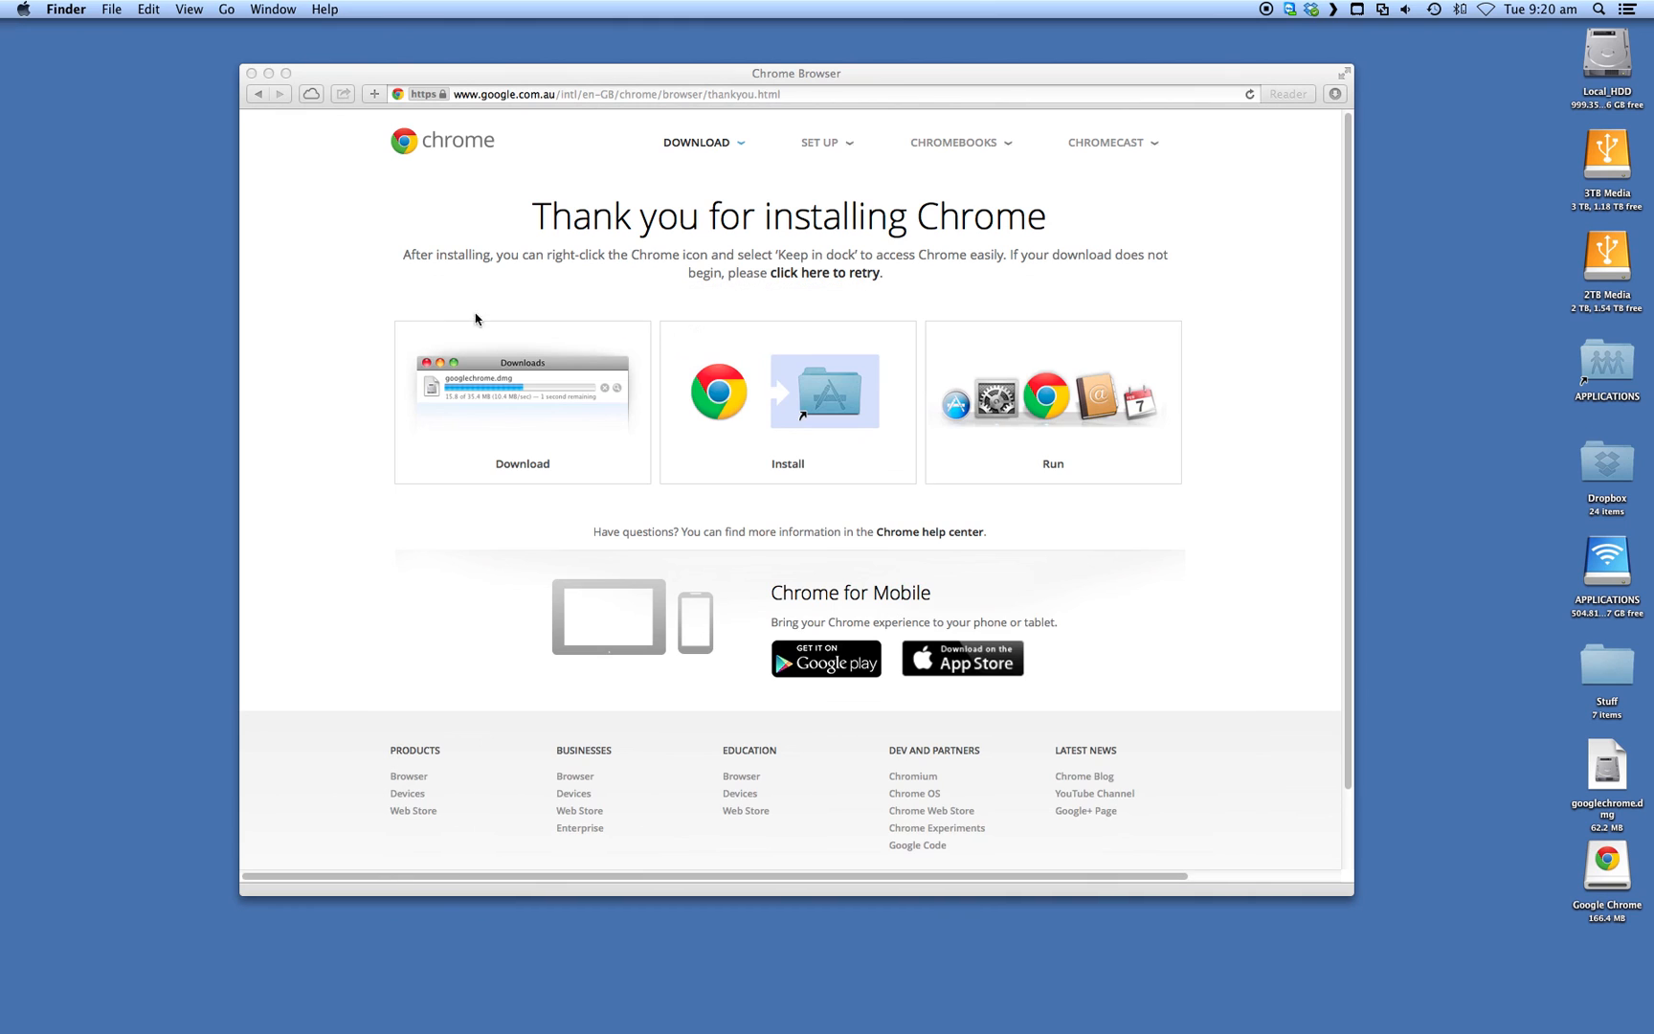
mouse_move(676, 321)
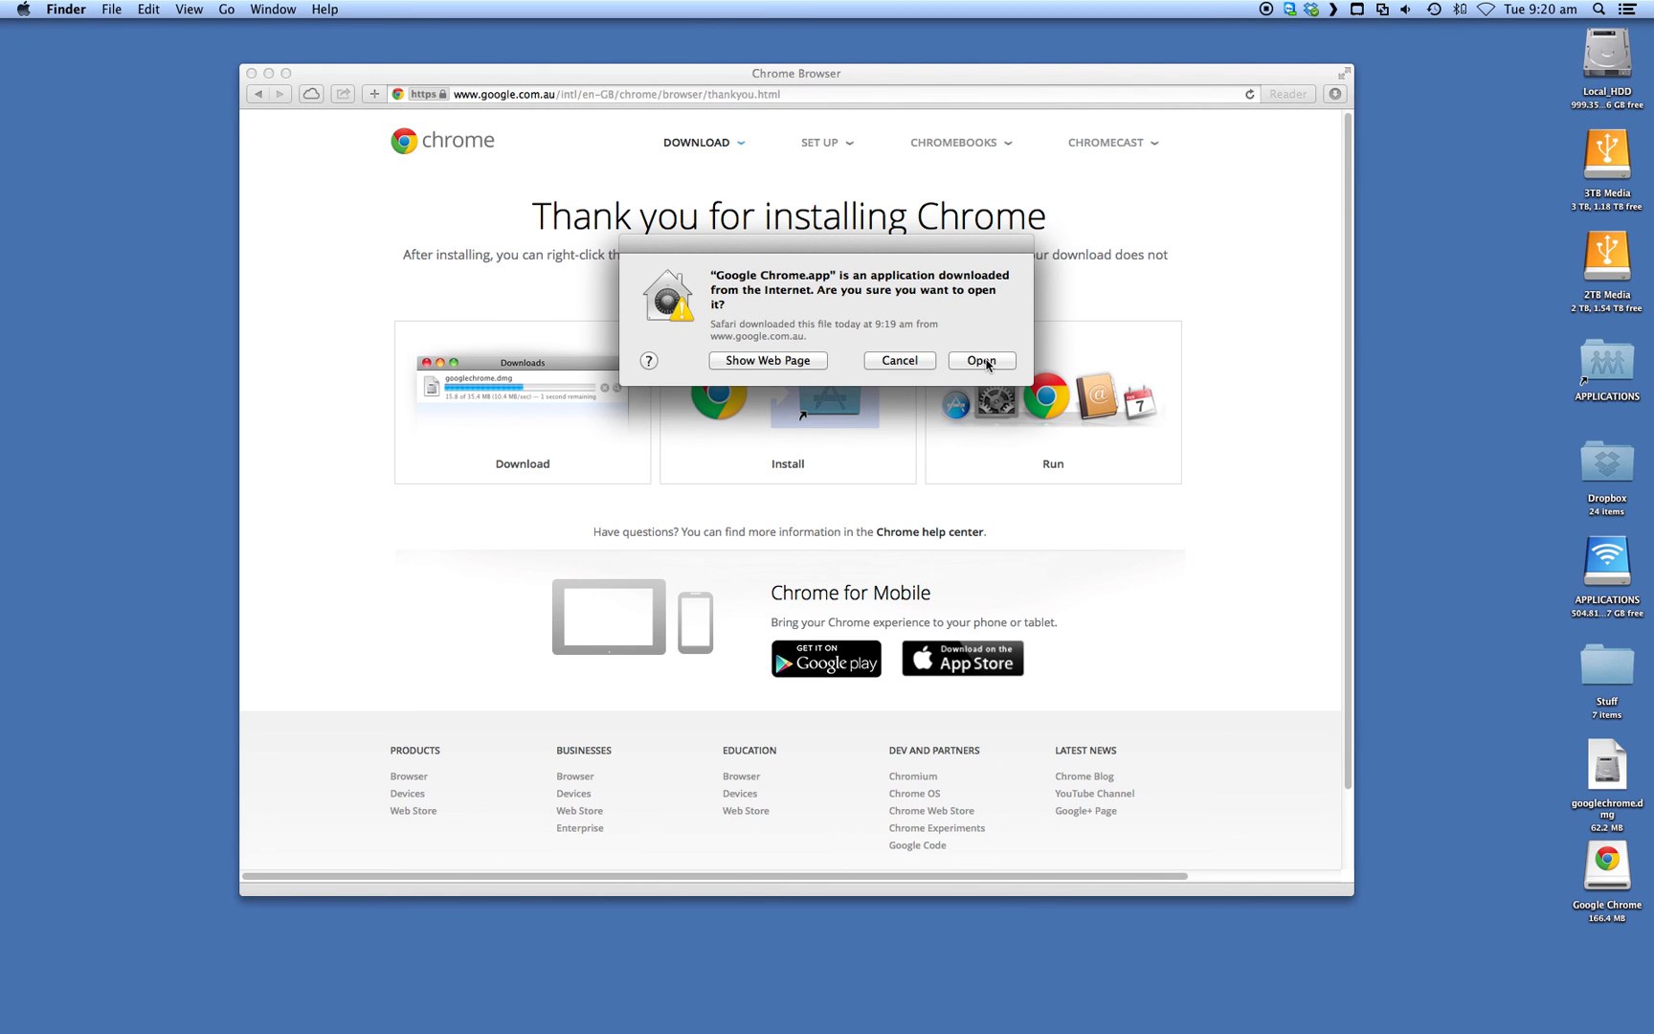
Step: Confirm opening Chrome anyway and position its first browser window on screen
left_click(982, 359)
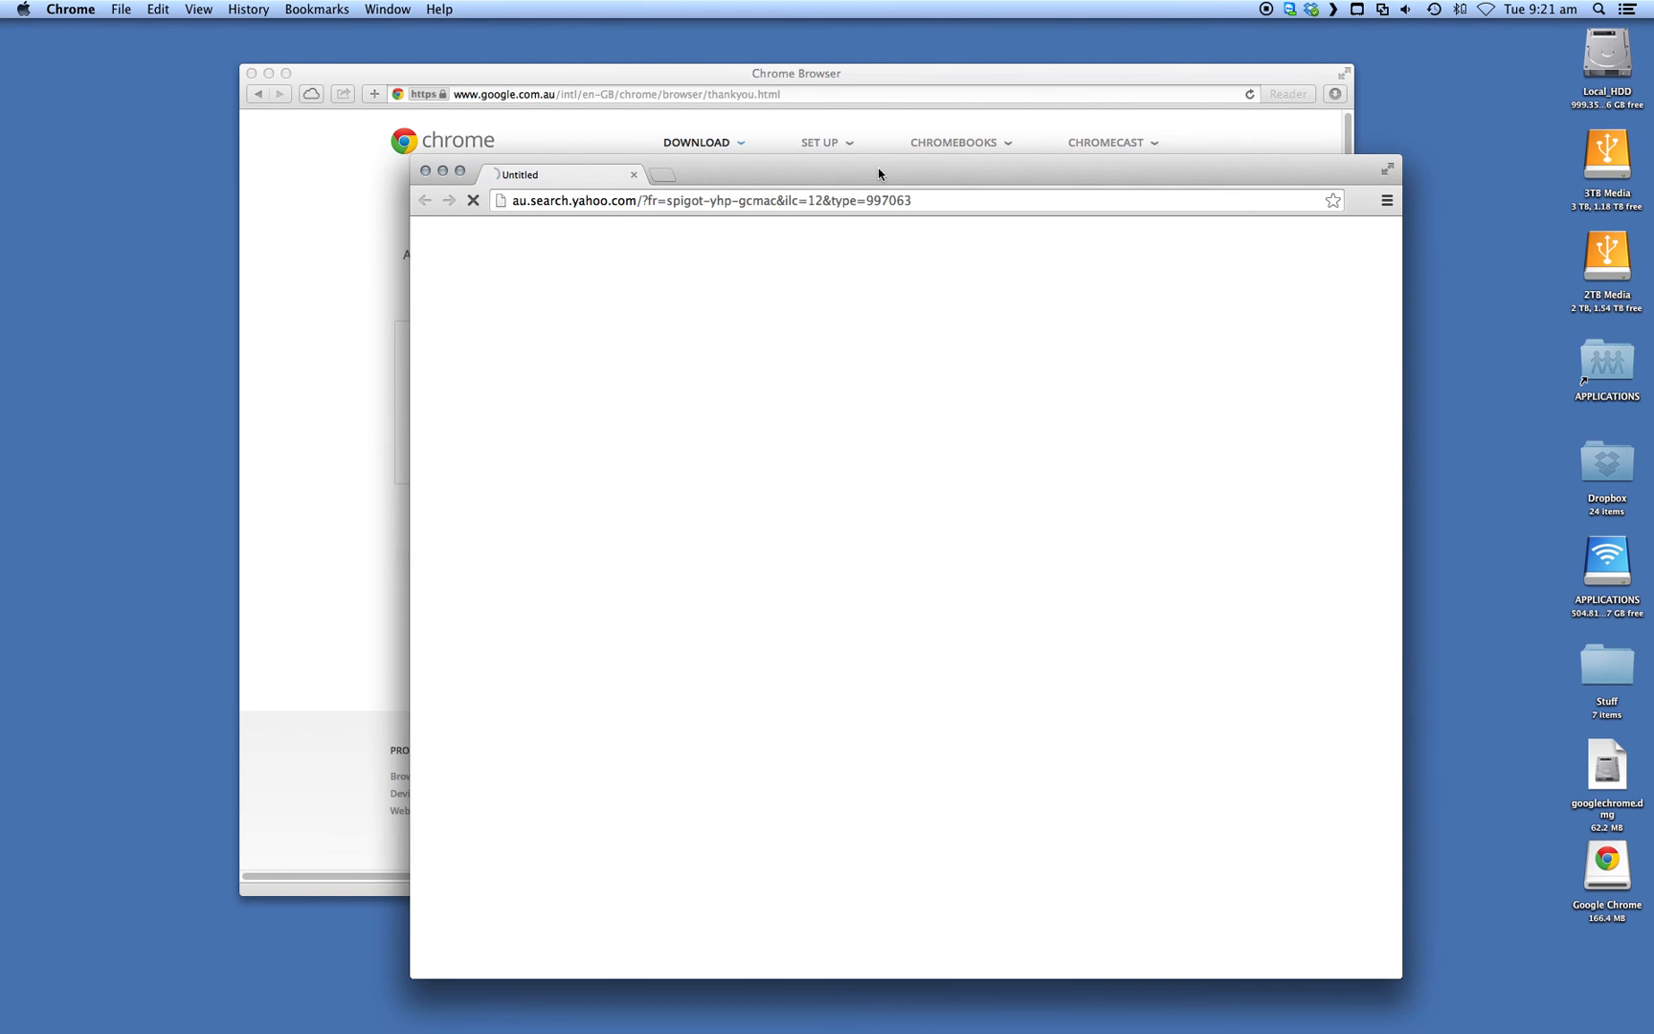
left_click_drag(879, 174, 856, 163)
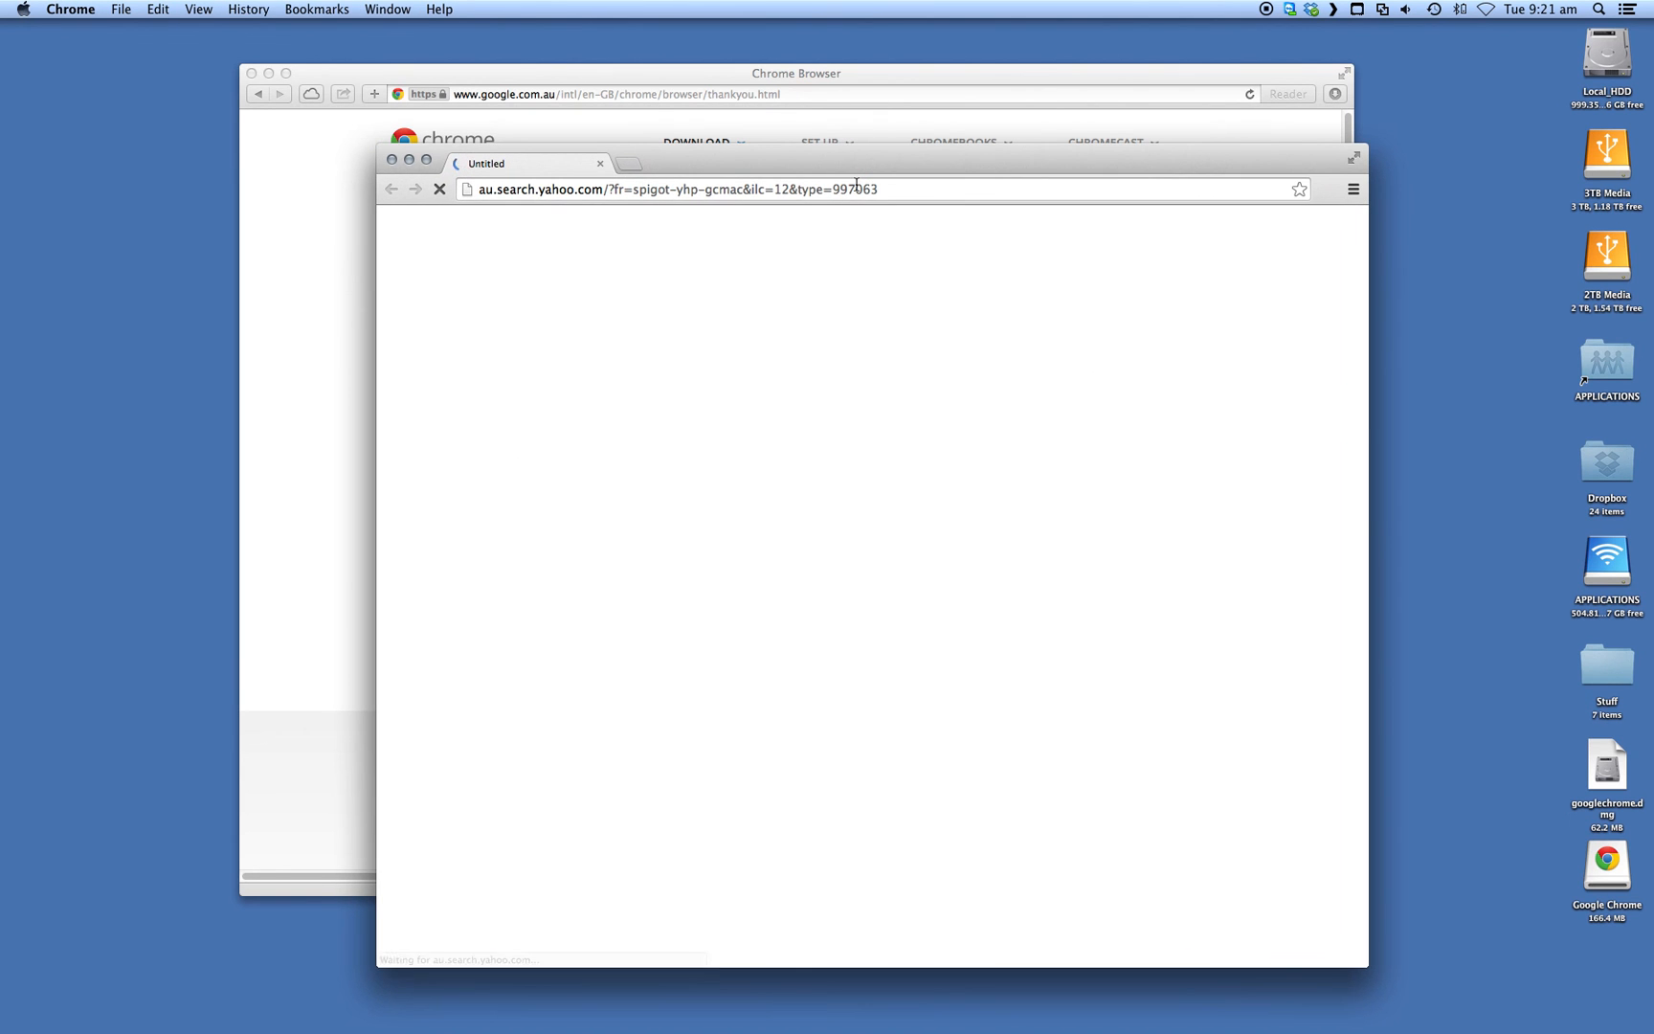